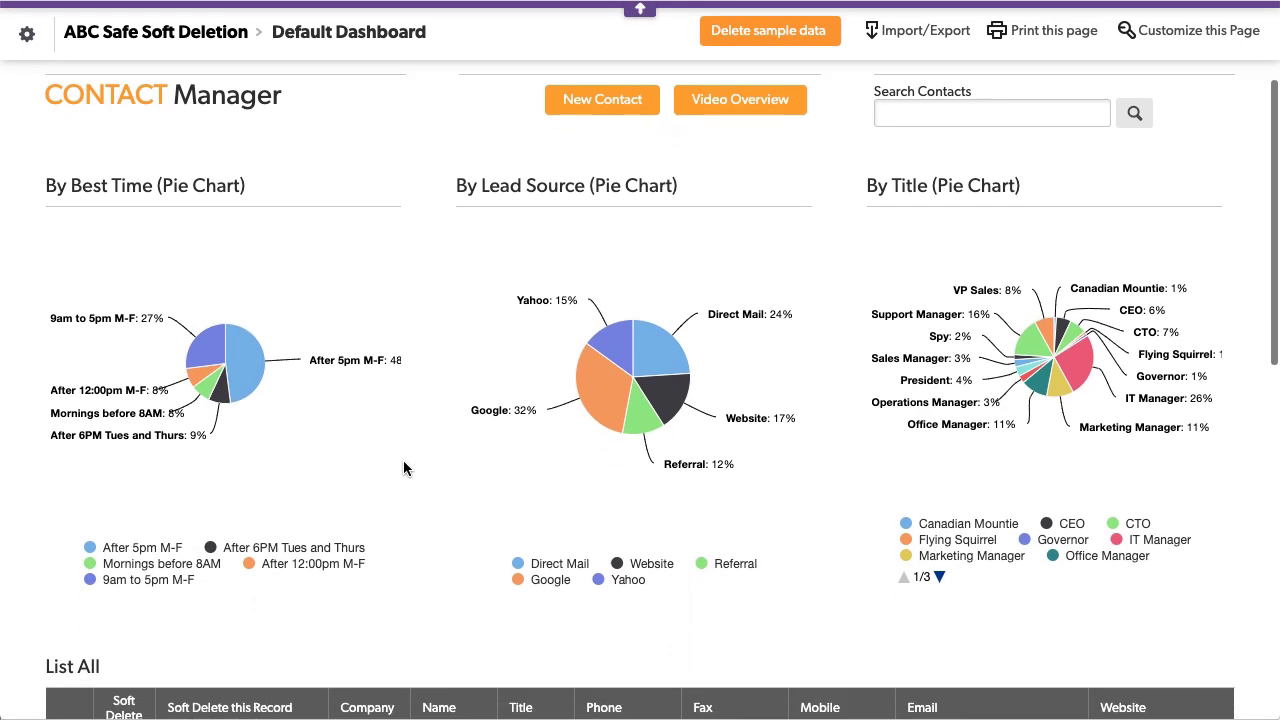
Step: Scroll down the List All contacts report on the Contact Manager dashboard
scroll(down, 3)
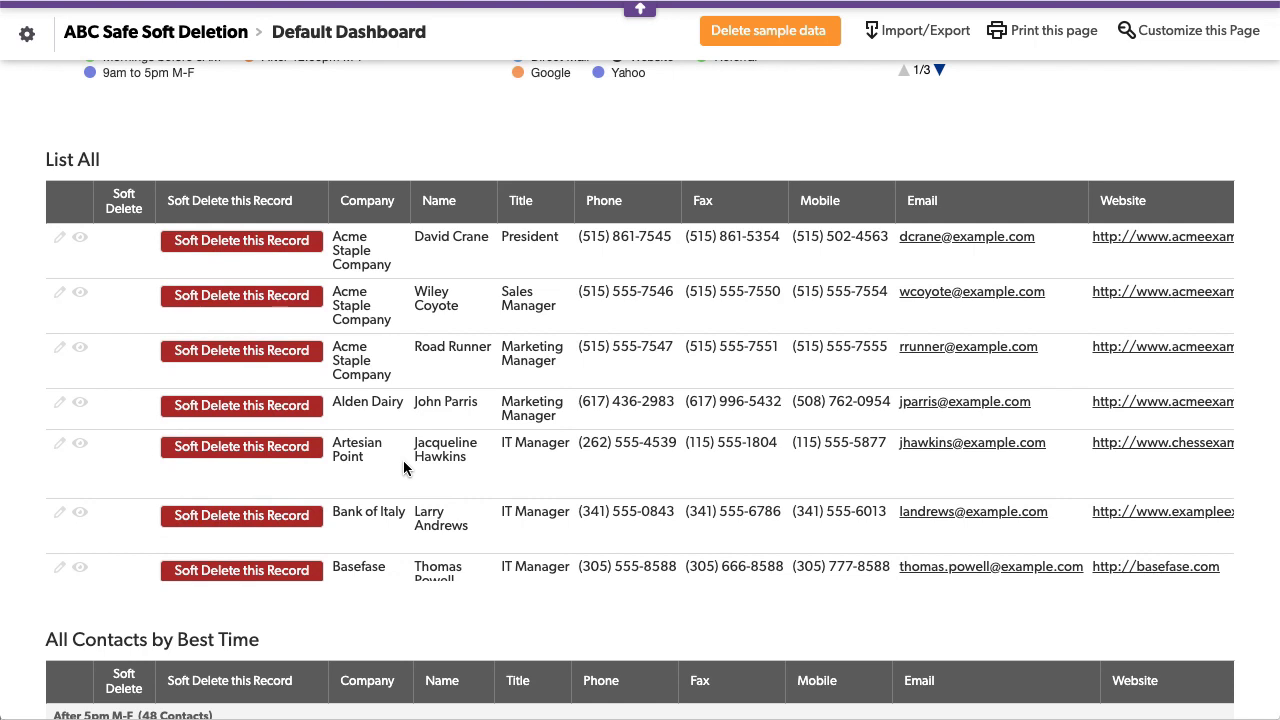
mouse_move(680, 271)
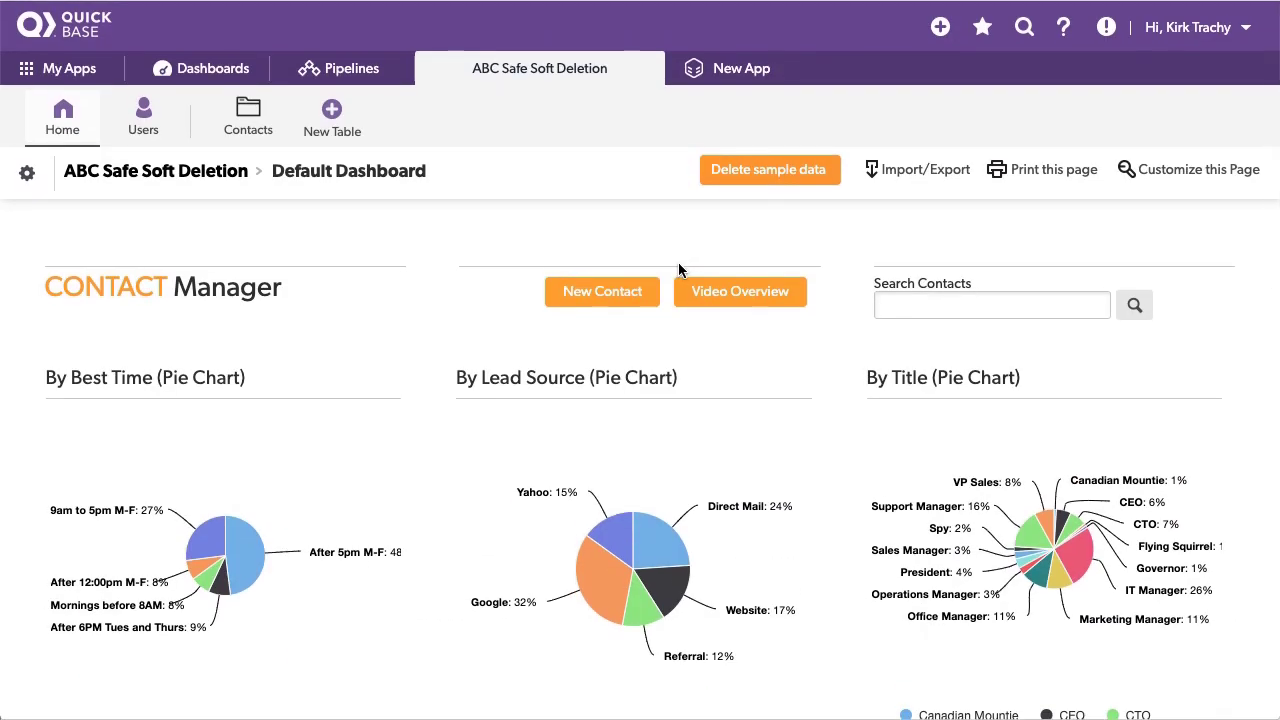
mouse_move(25, 178)
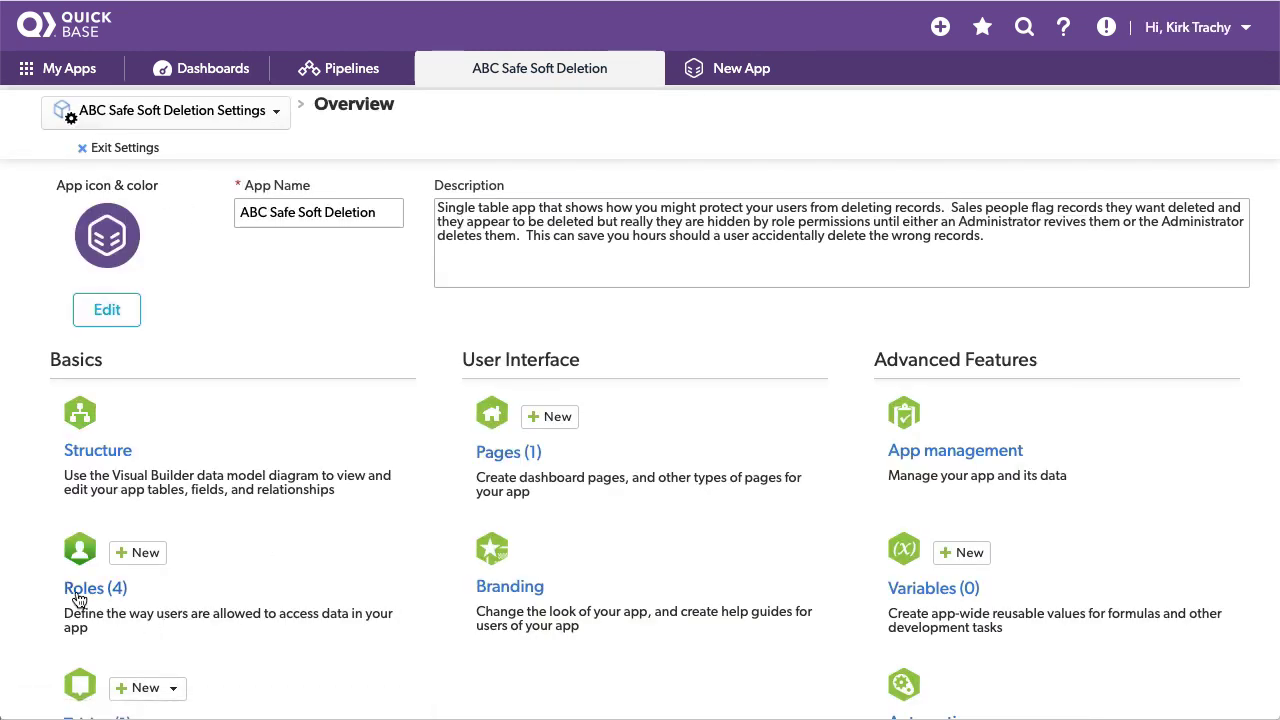
Step: Open the Sales role's permissions from the app's list of roles
click(95, 588)
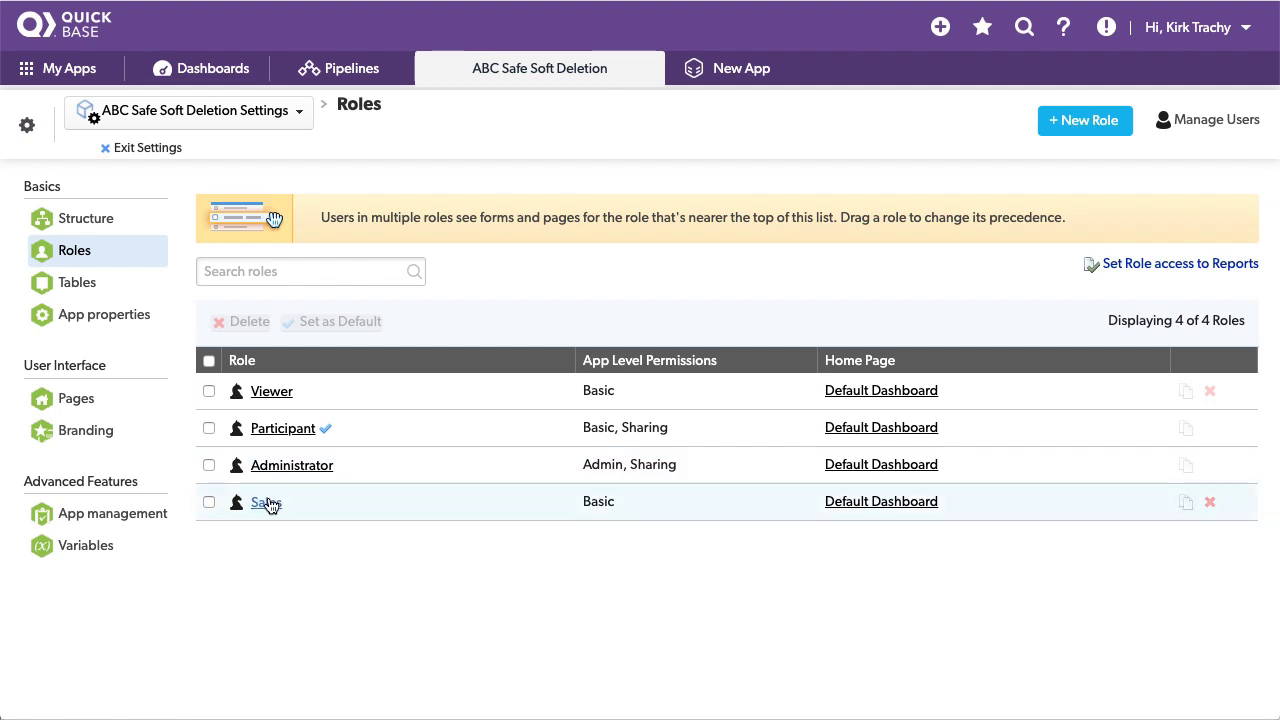
click(266, 501)
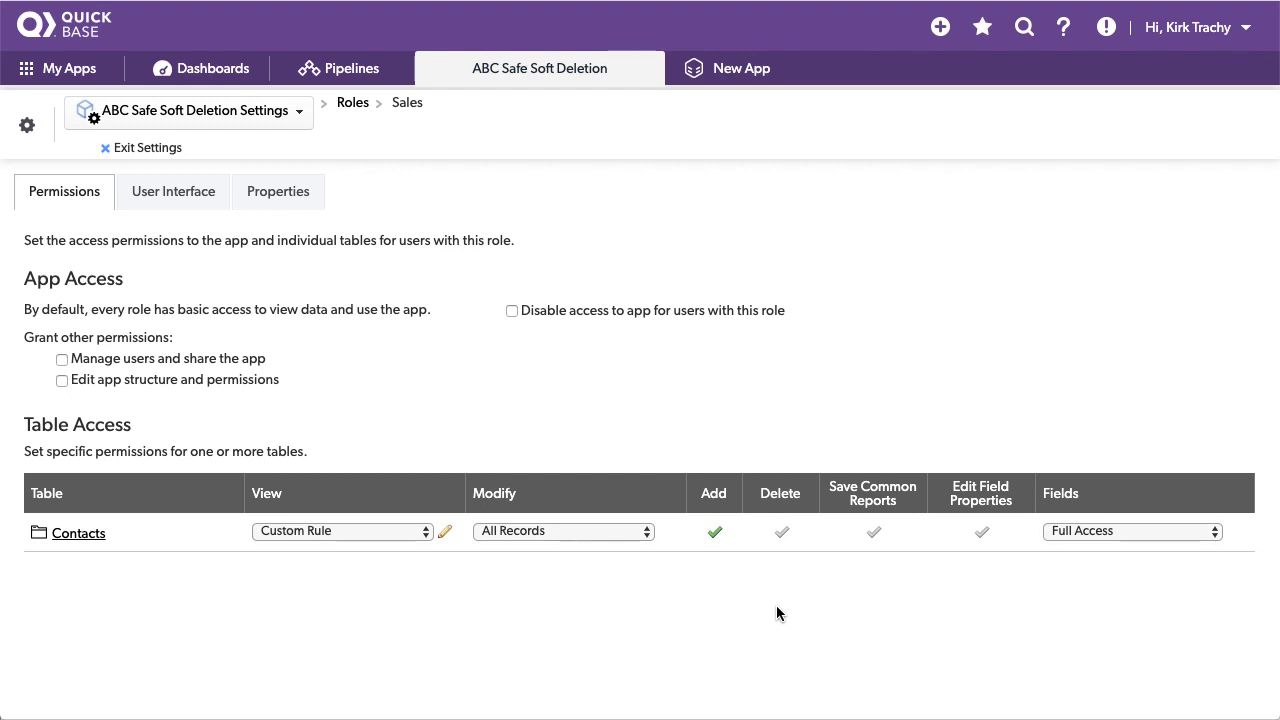
mouse_move(447, 580)
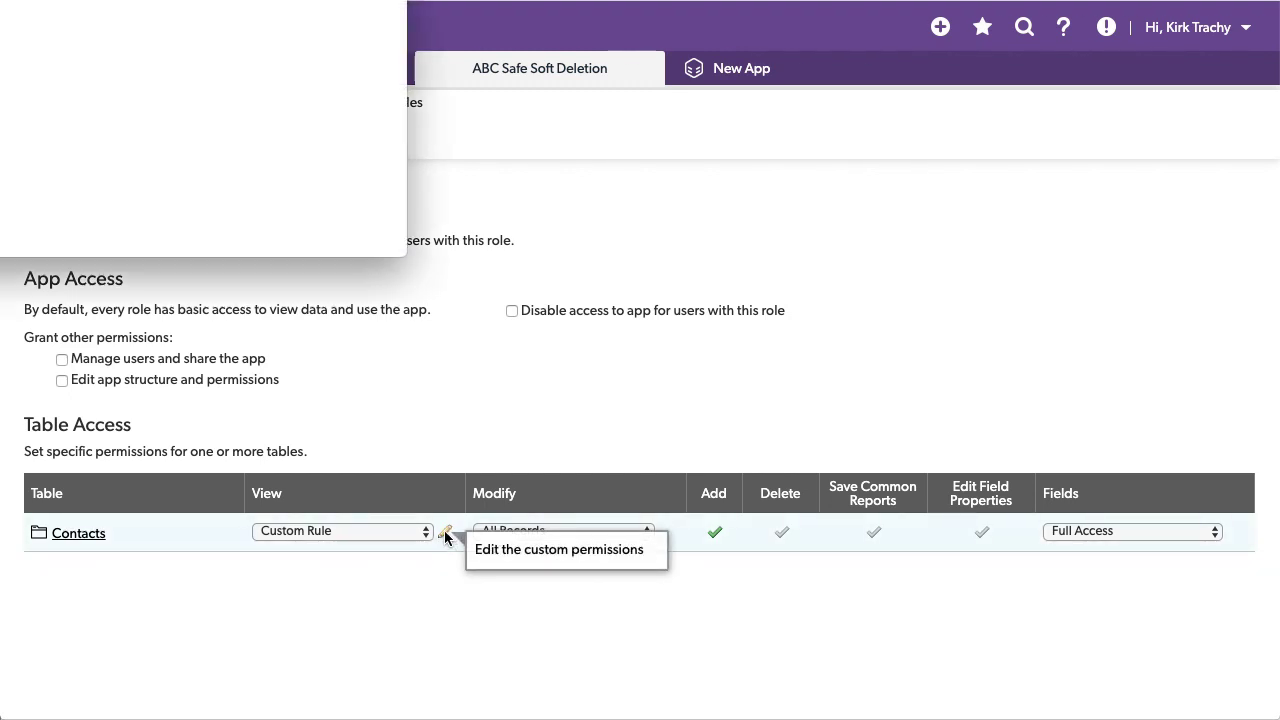
Step: Review the Sales view rule 'Soft Delete is not equal to checked' and close it unsaved
click(447, 537)
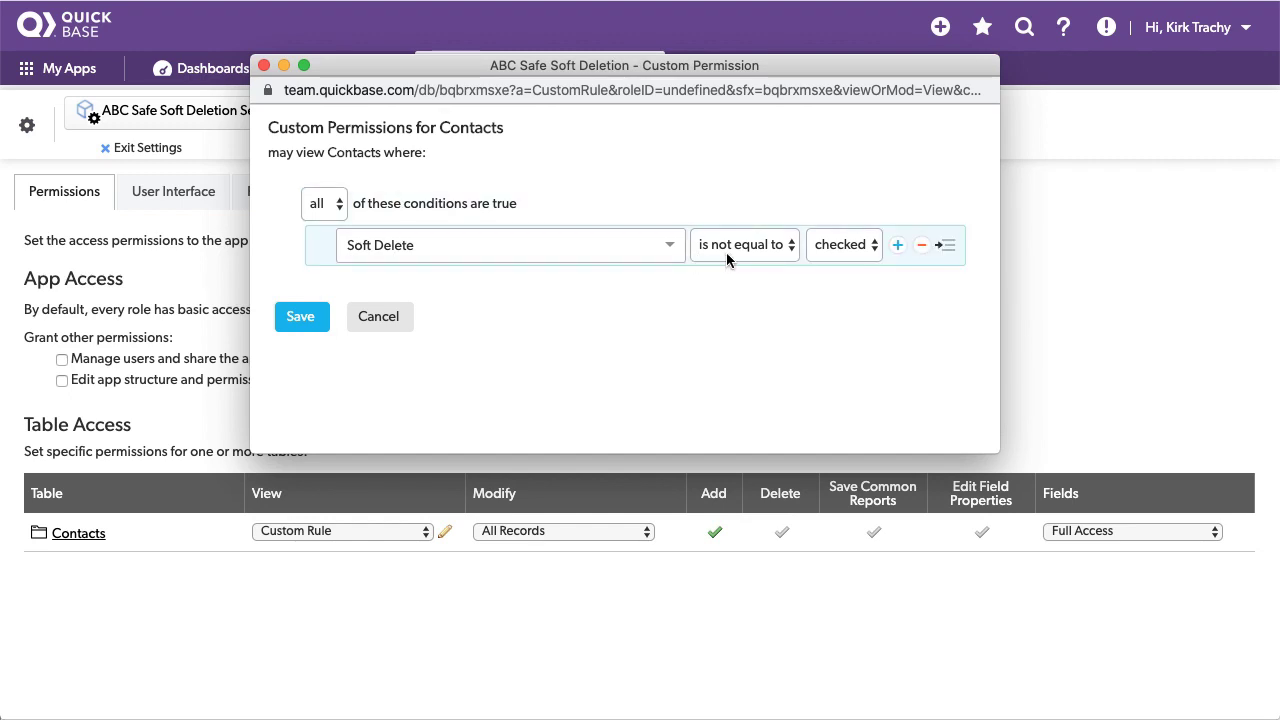
mouse_move(870, 253)
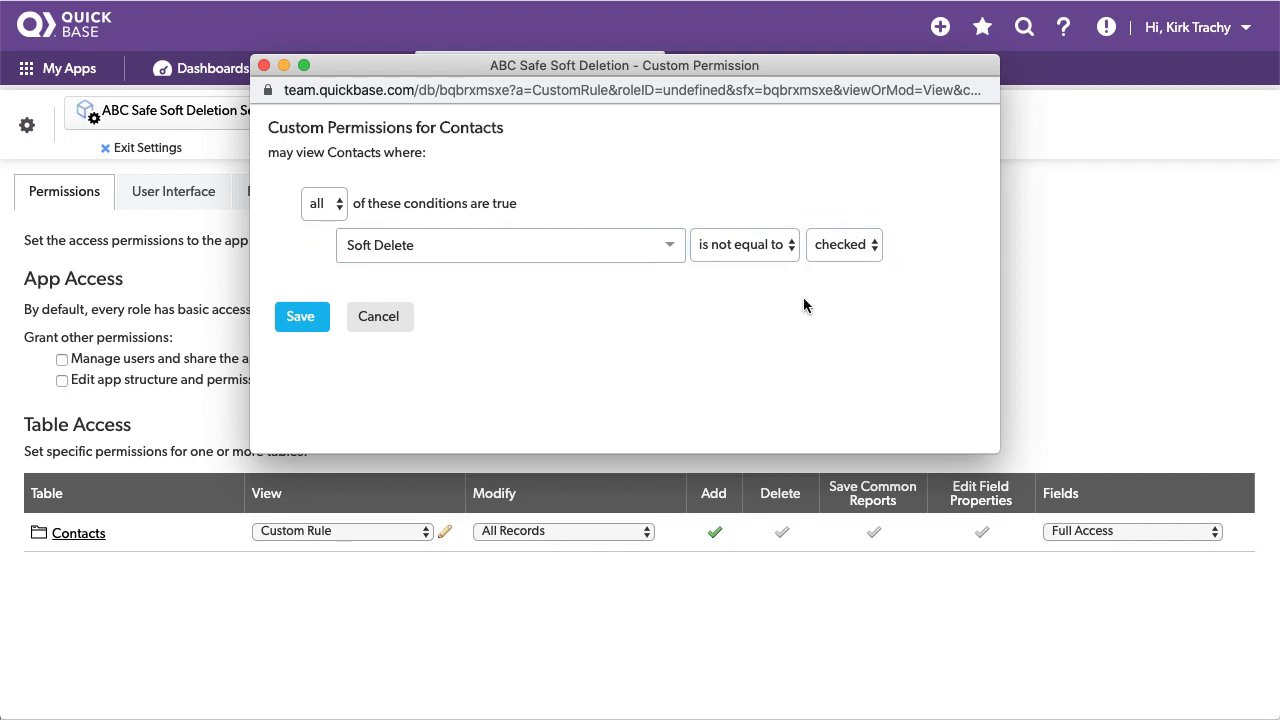
mouse_move(653, 361)
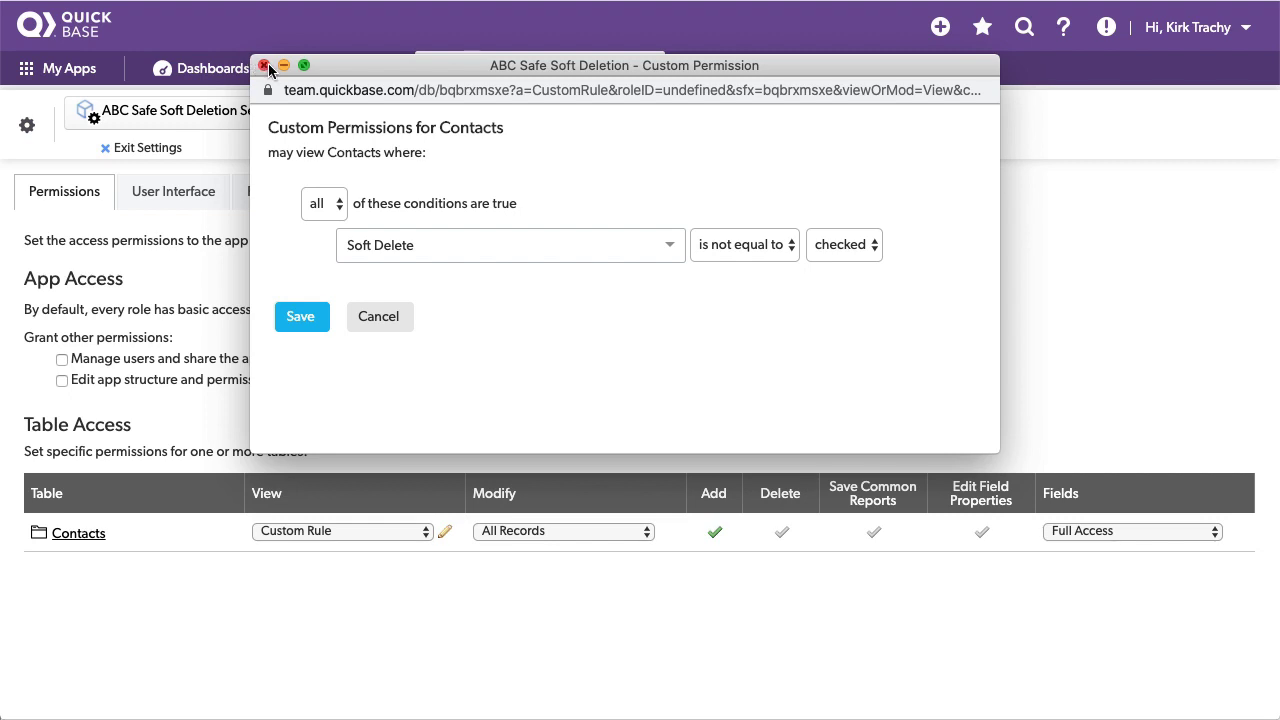
click(301, 316)
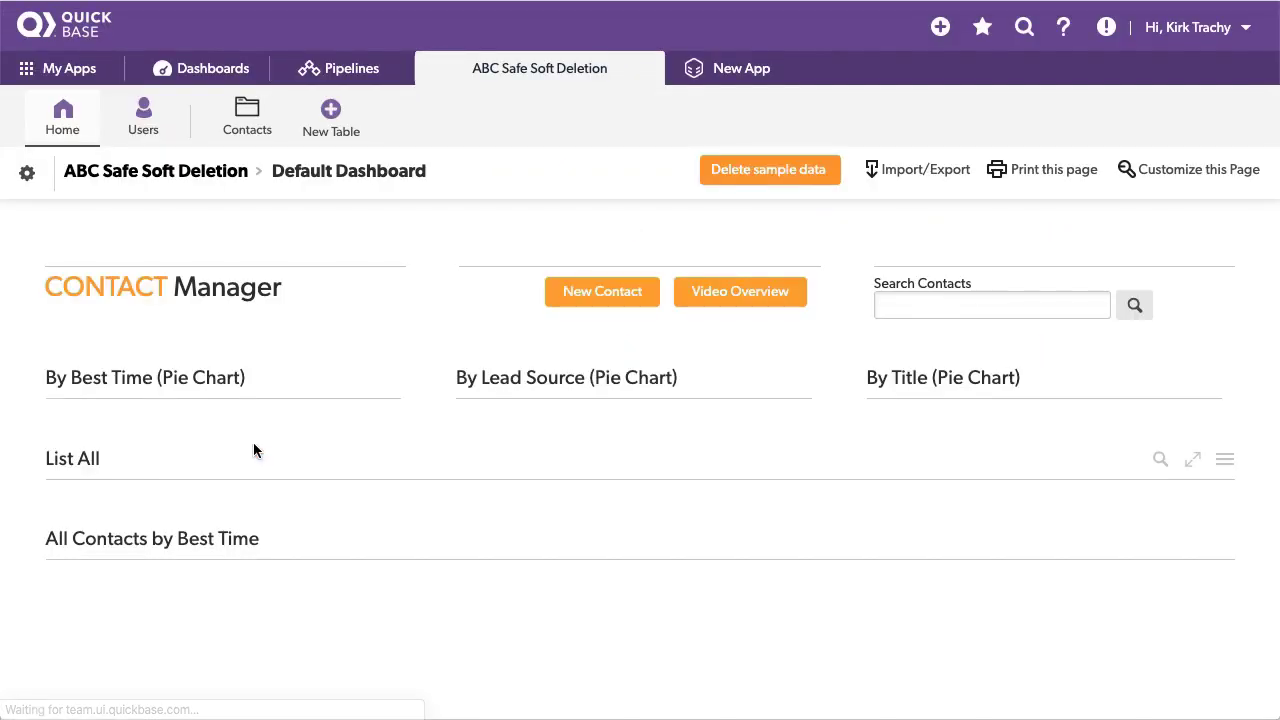
Step: Bring up the field menu for Contact #205's Soft Delete this Record button
scroll(down, 3)
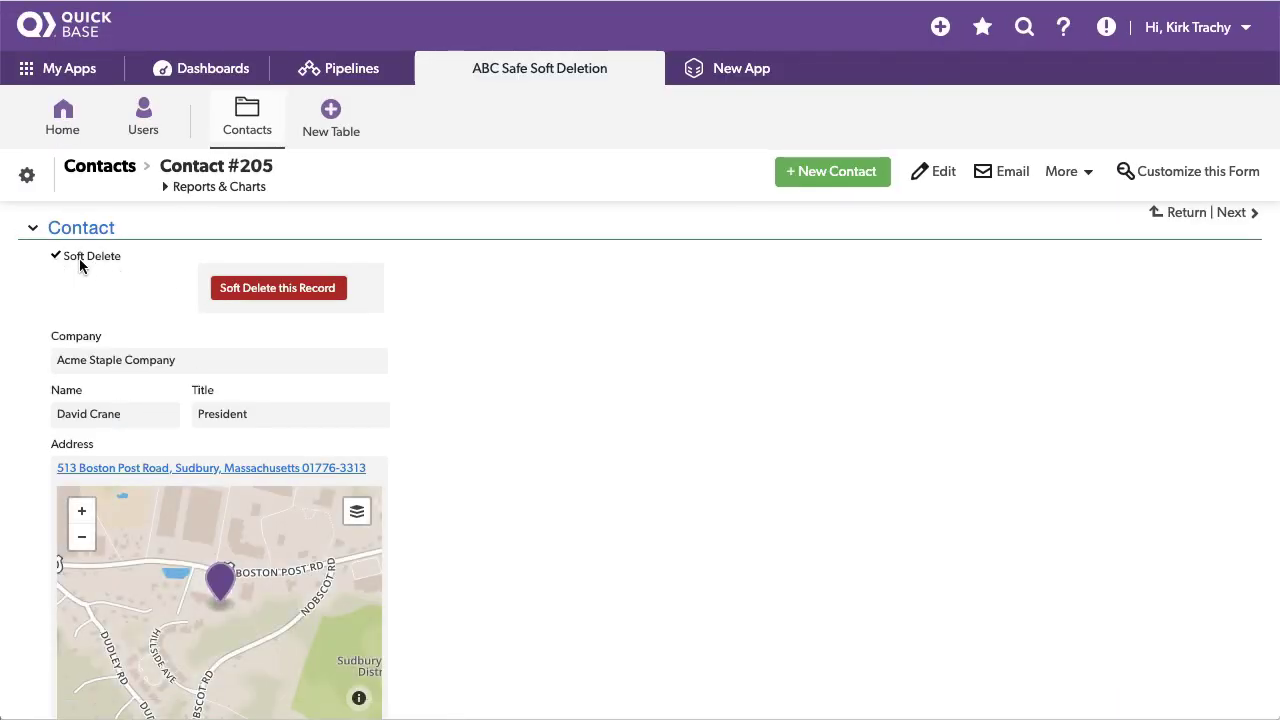
right_click(91, 256)
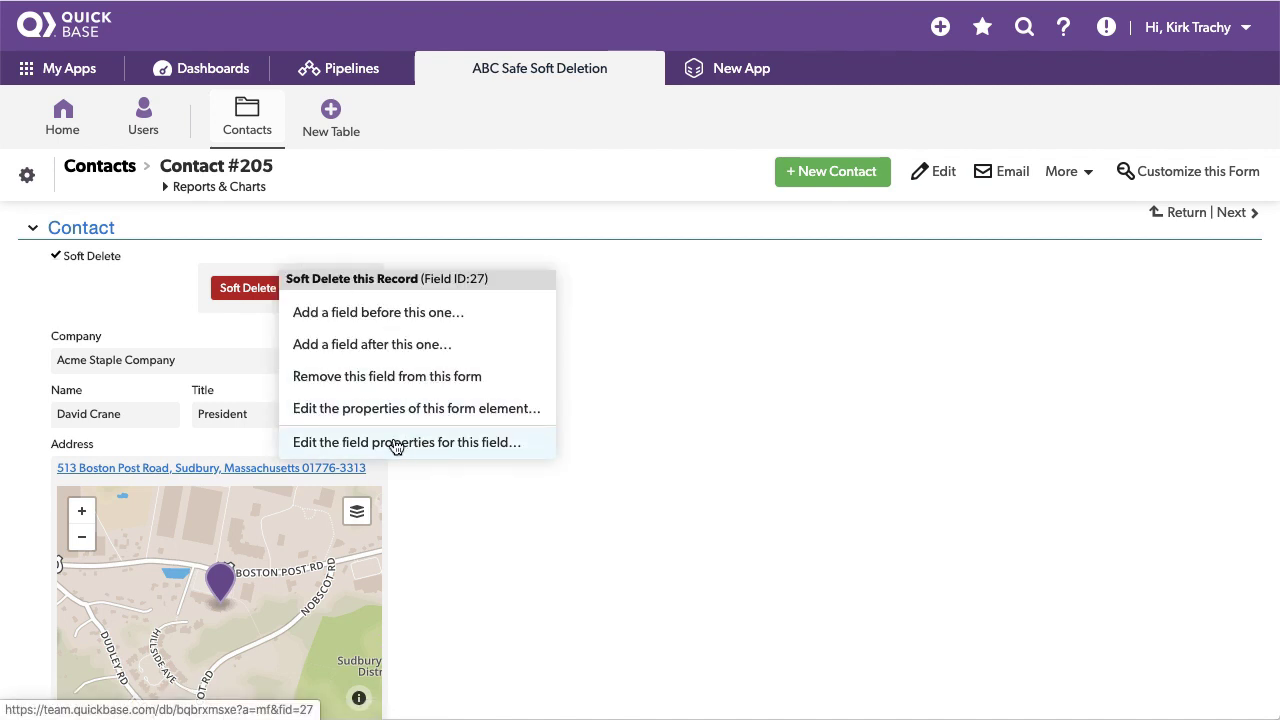
Step: Show the Soft Delete this Record properties and highlight the formula's If condition and URL branches
click(407, 442)
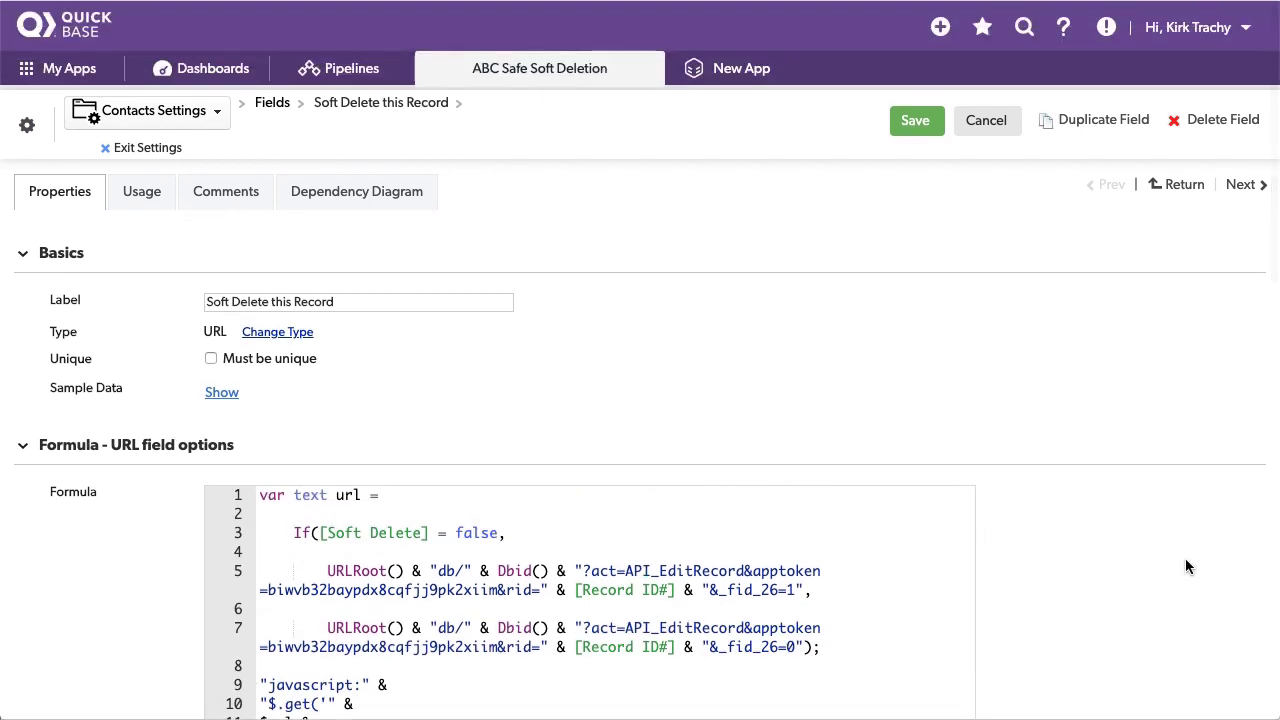
scroll(down, 3)
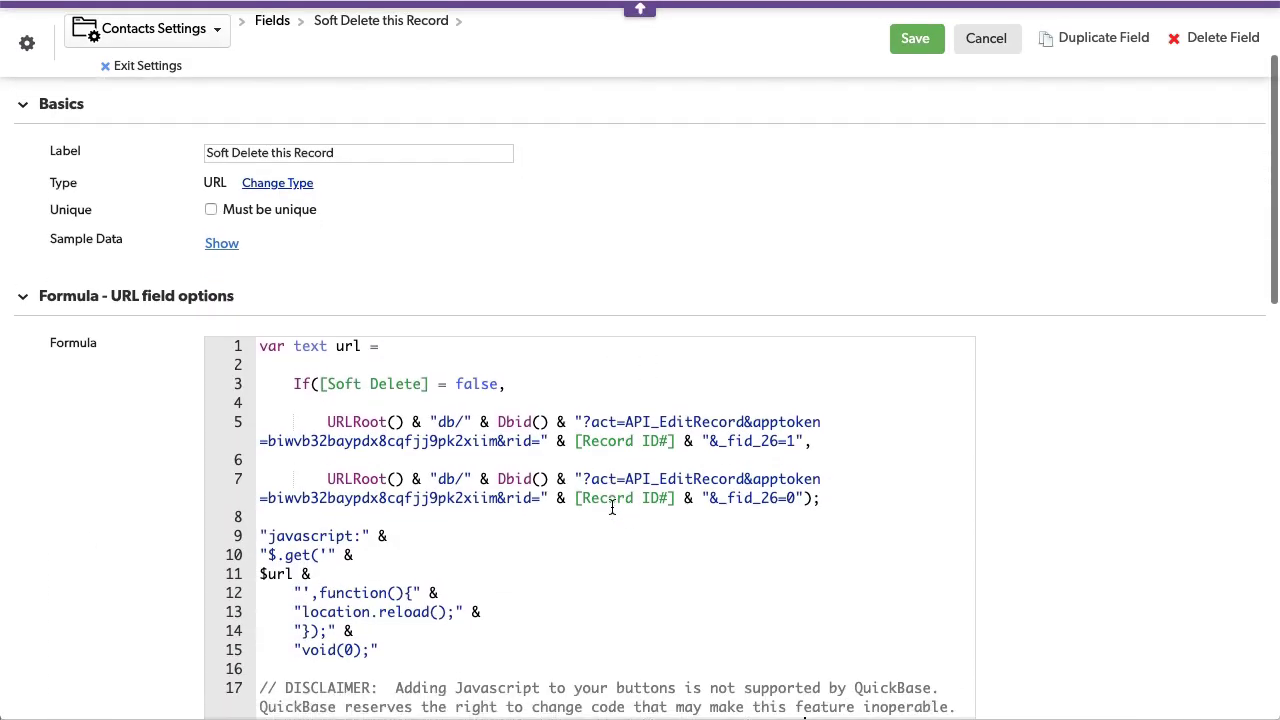
scroll(down, 3)
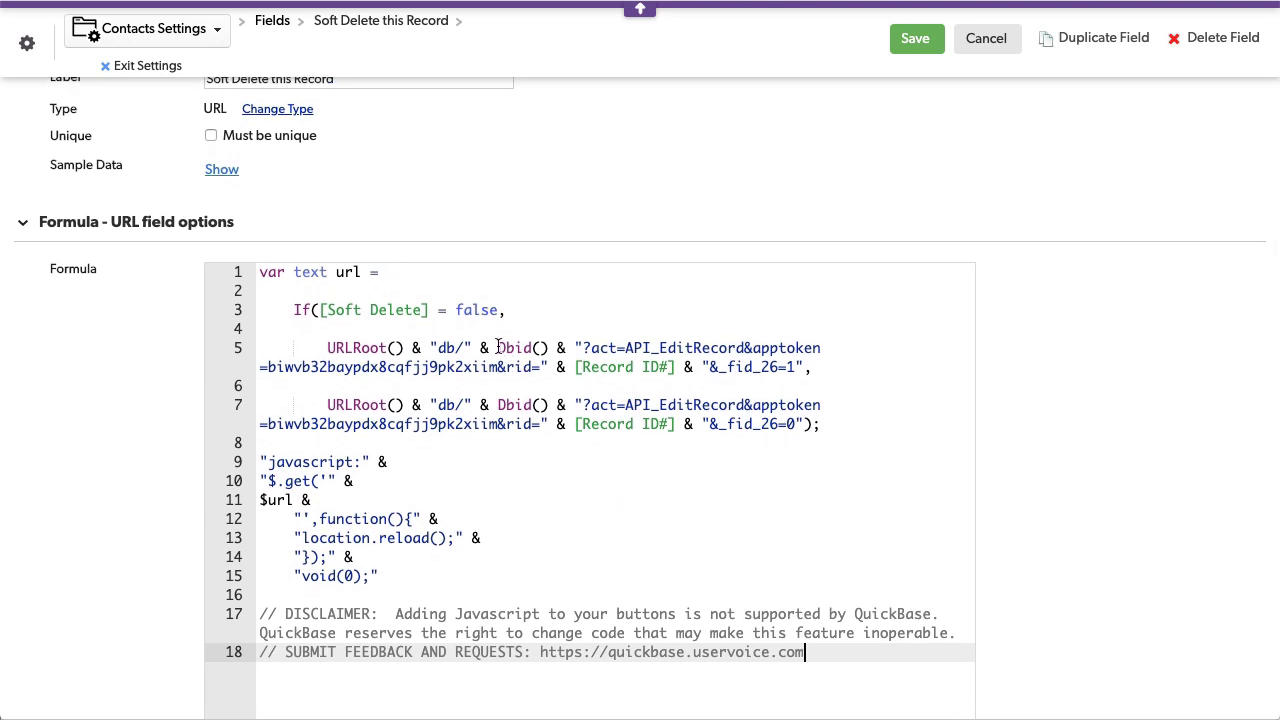
click(312, 309)
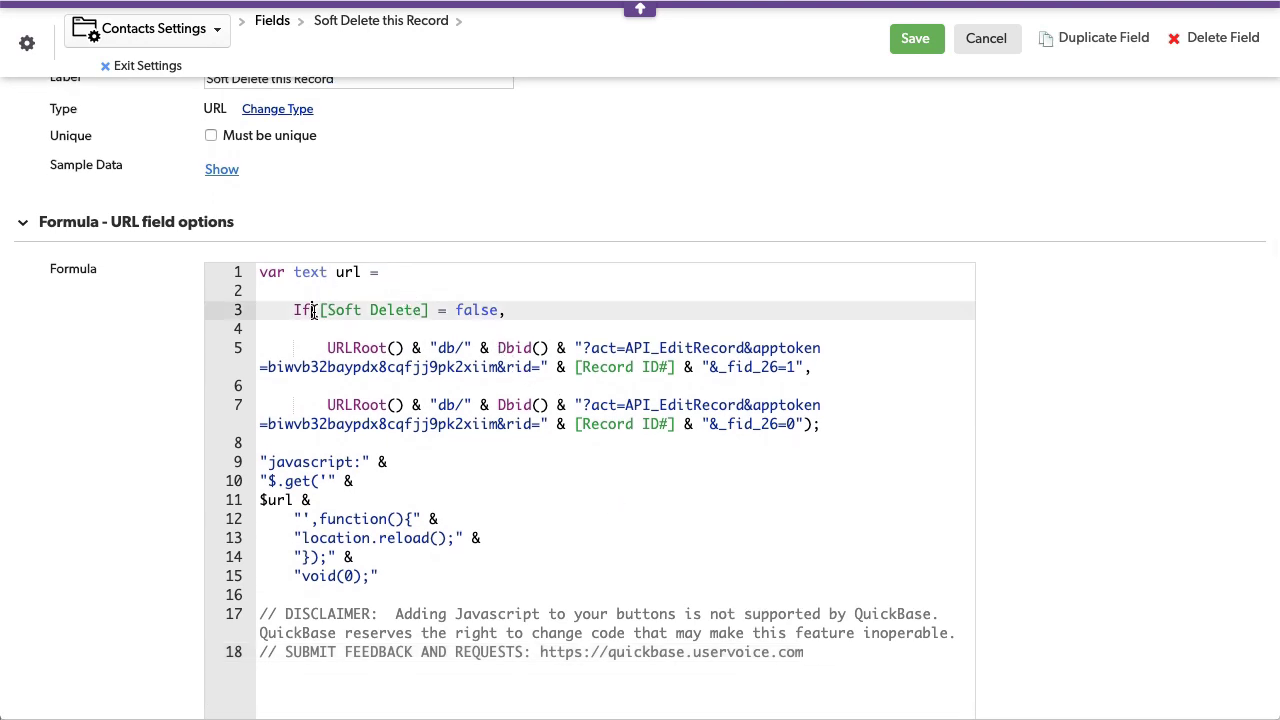
double_click(475, 310)
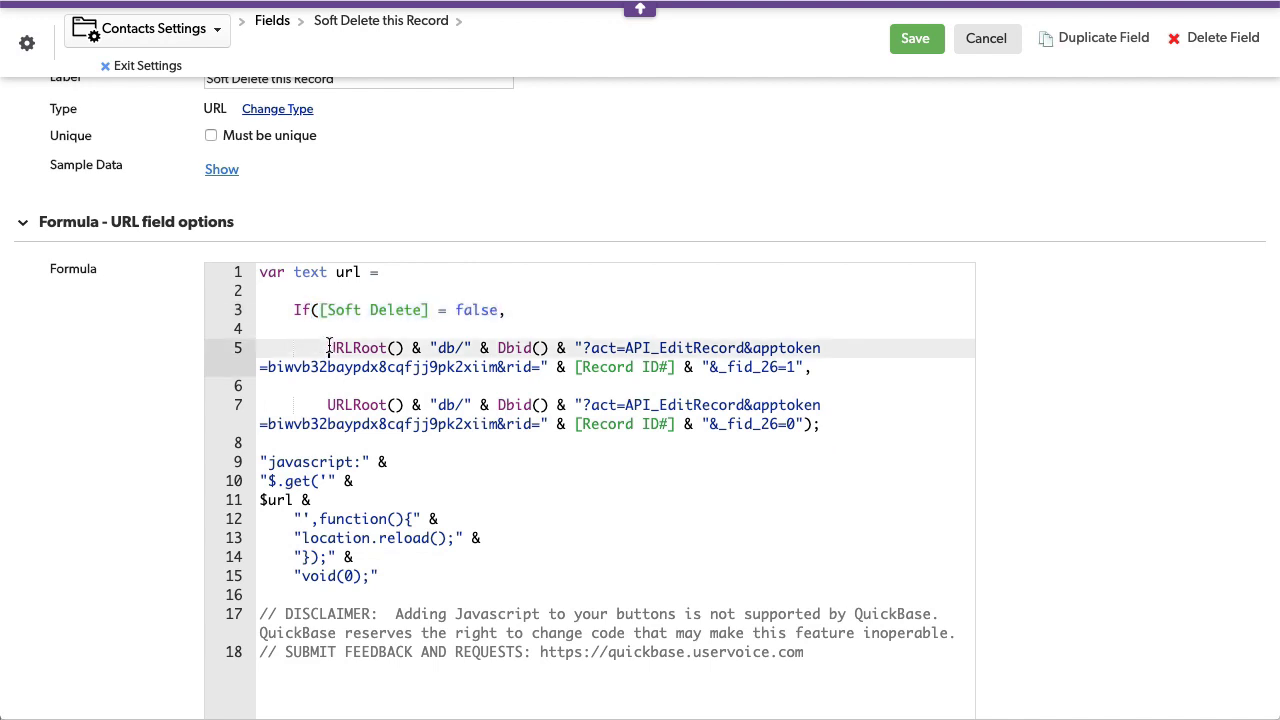
drag(326, 348, 805, 367)
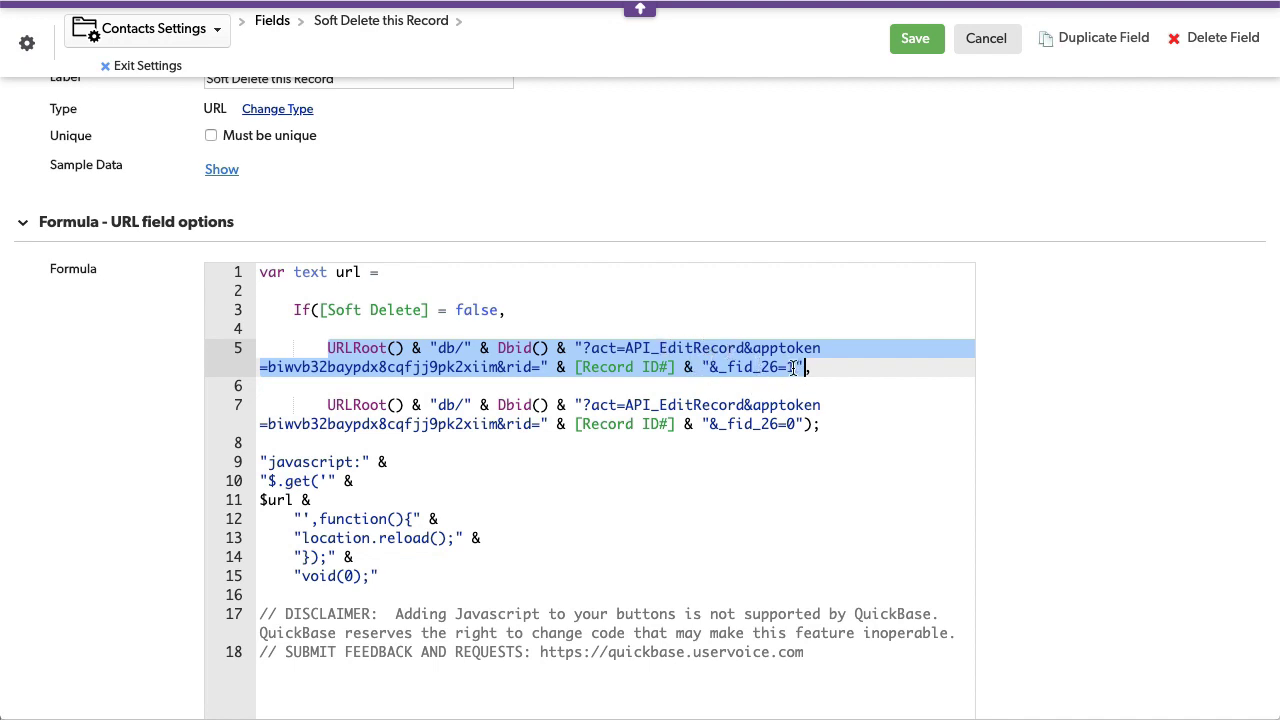
text(1)
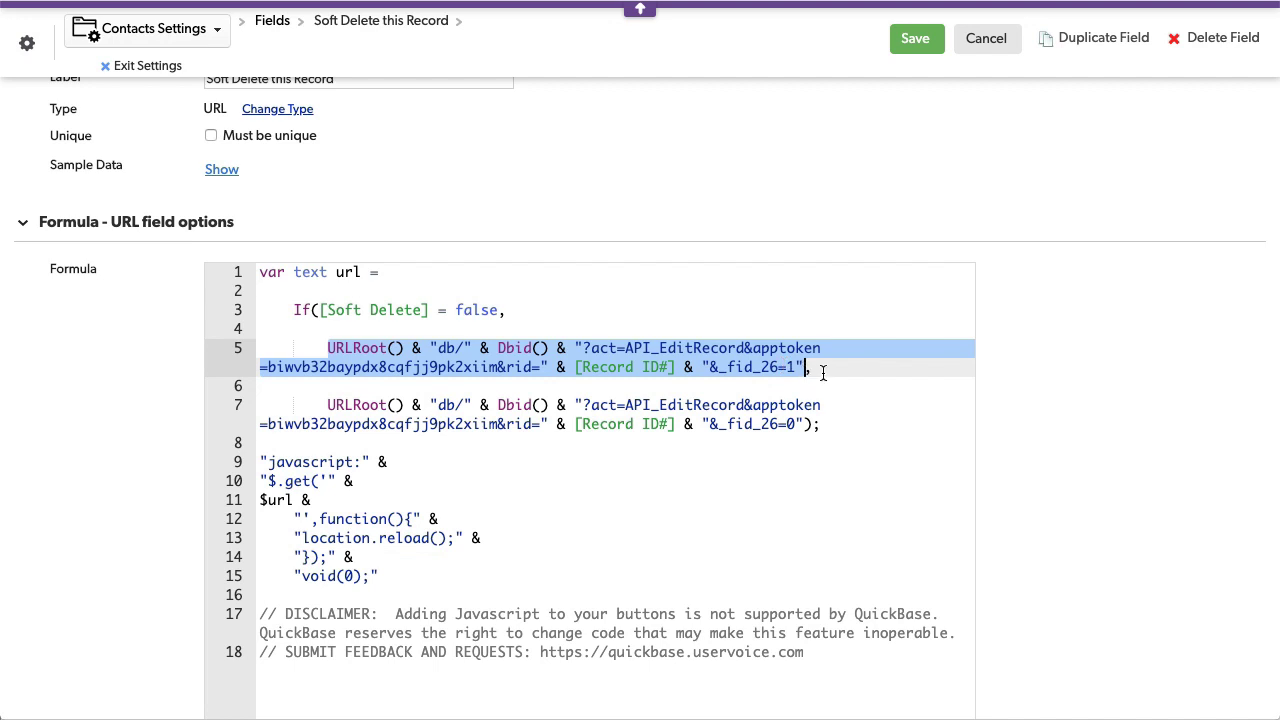
mouse_move(760, 424)
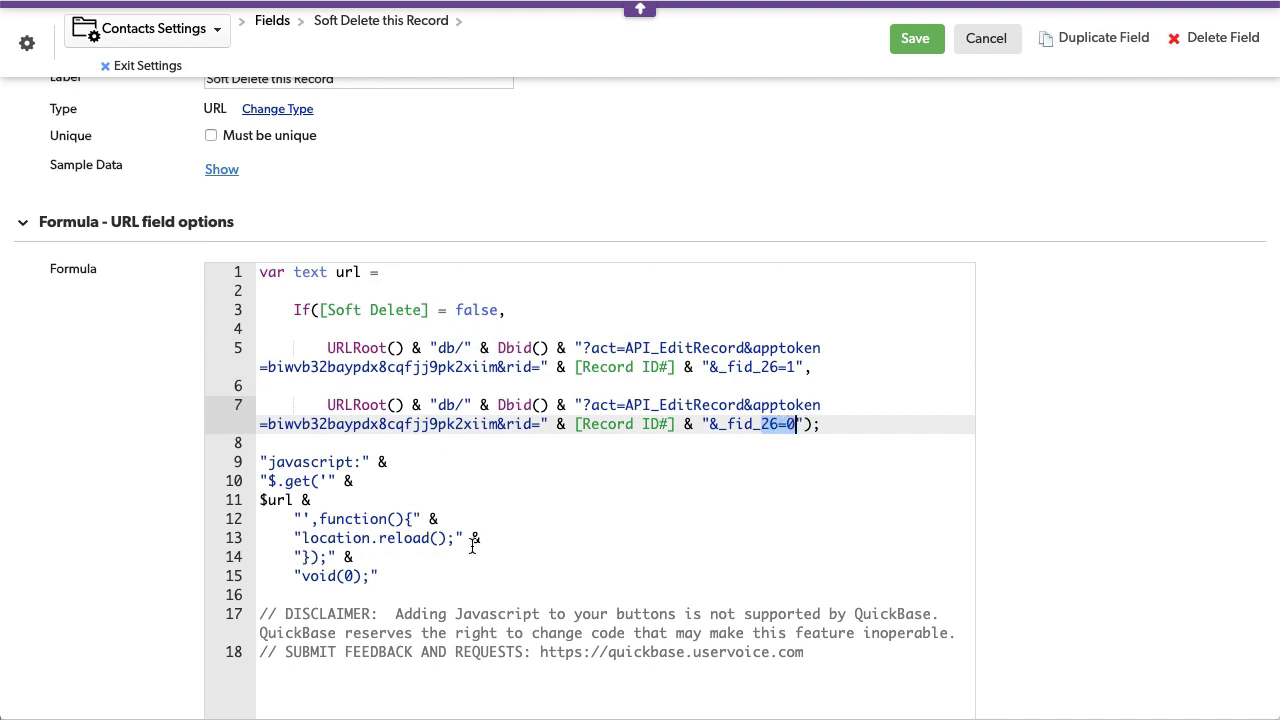
mouse_move(985, 37)
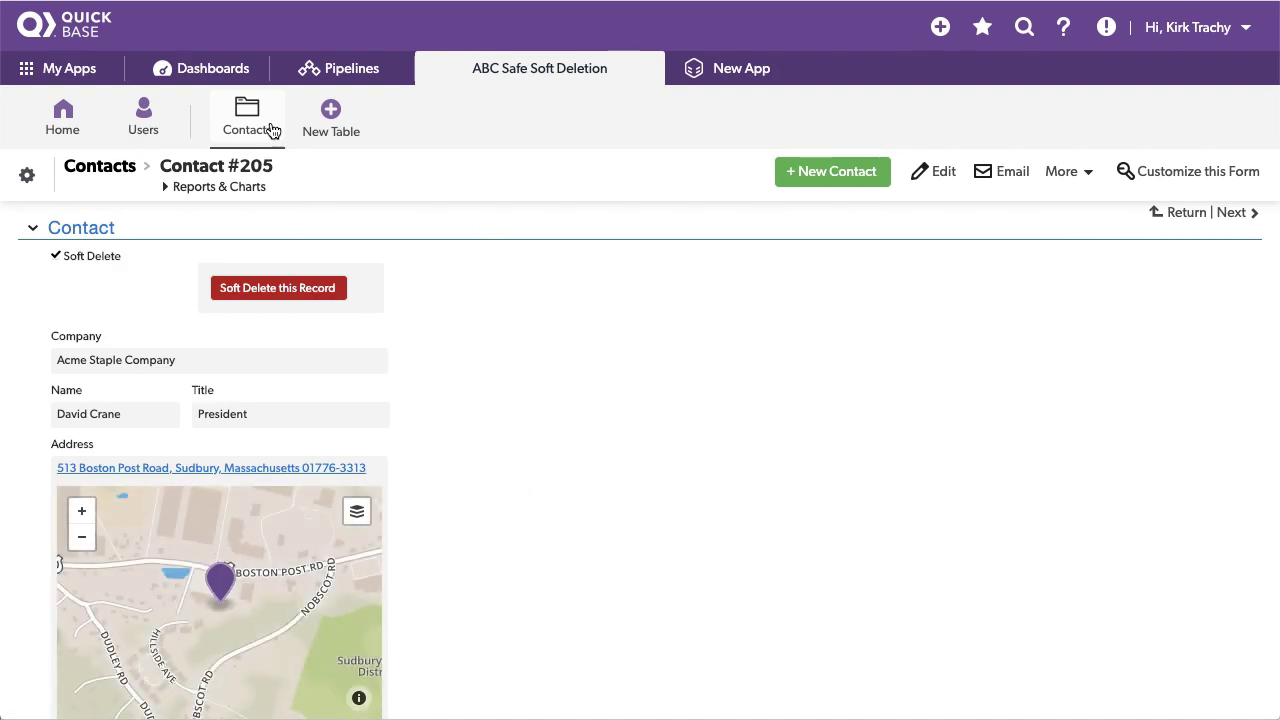
mouse_move(80, 268)
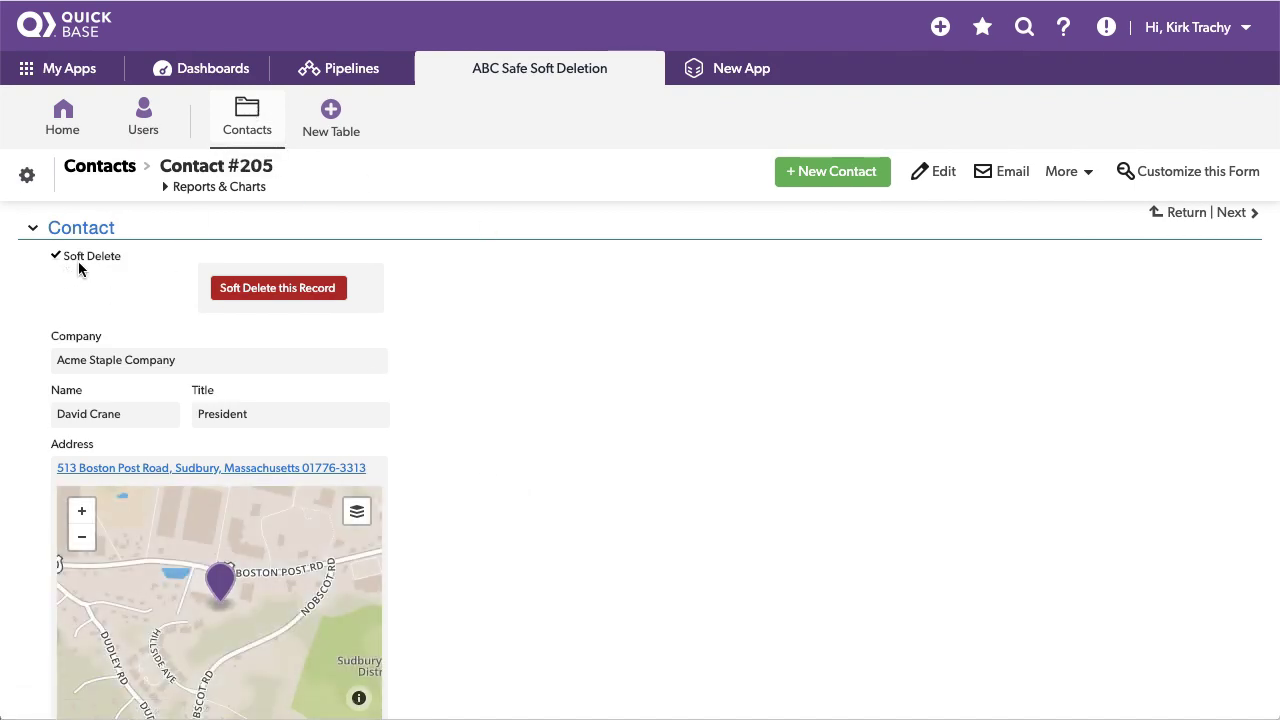
Step: Start testing the app as the Sales role to see 98 contacts
click(246, 115)
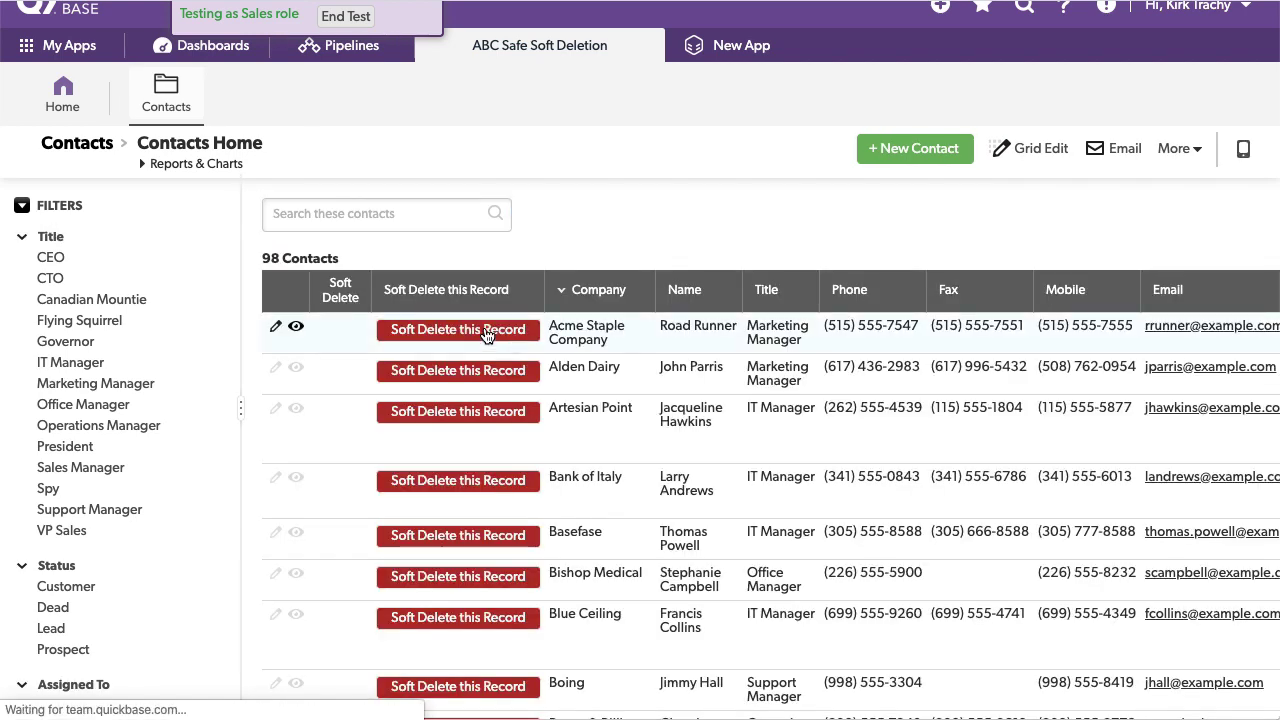
Step: Soft-delete the Road Runner and Alden Dairy contacts and reload the Contacts list
click(458, 329)
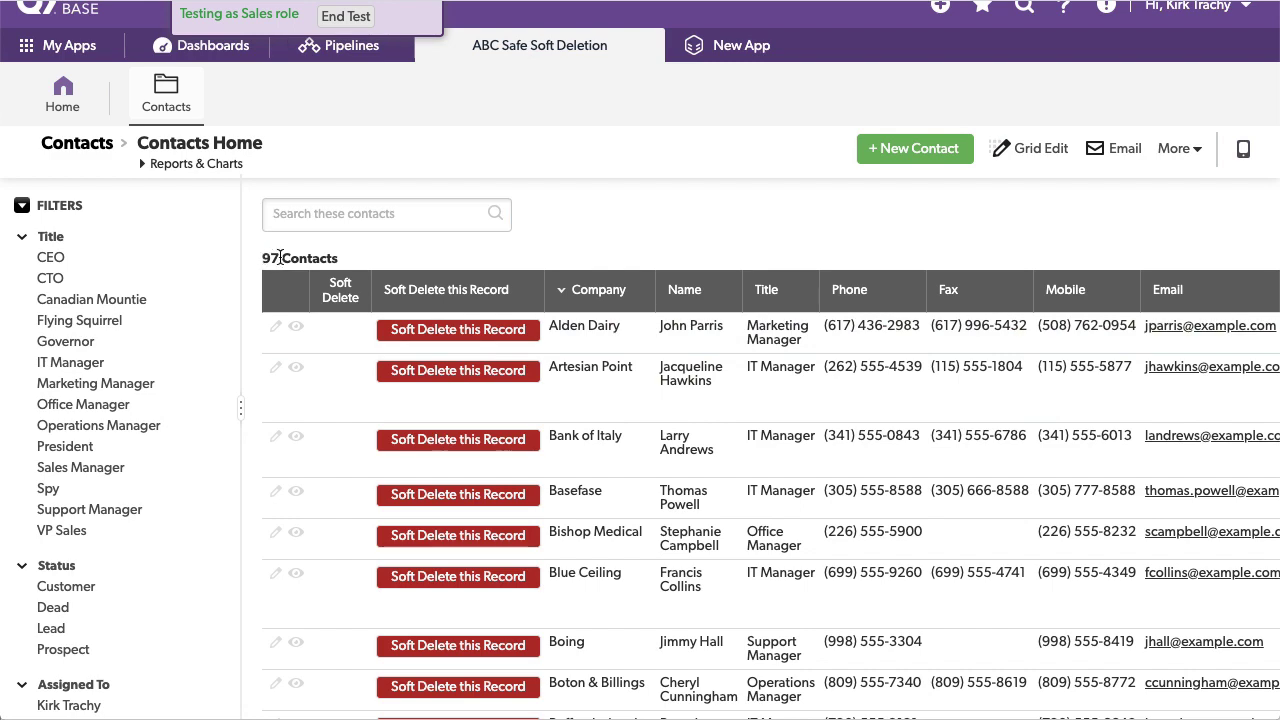
scroll(down, 3)
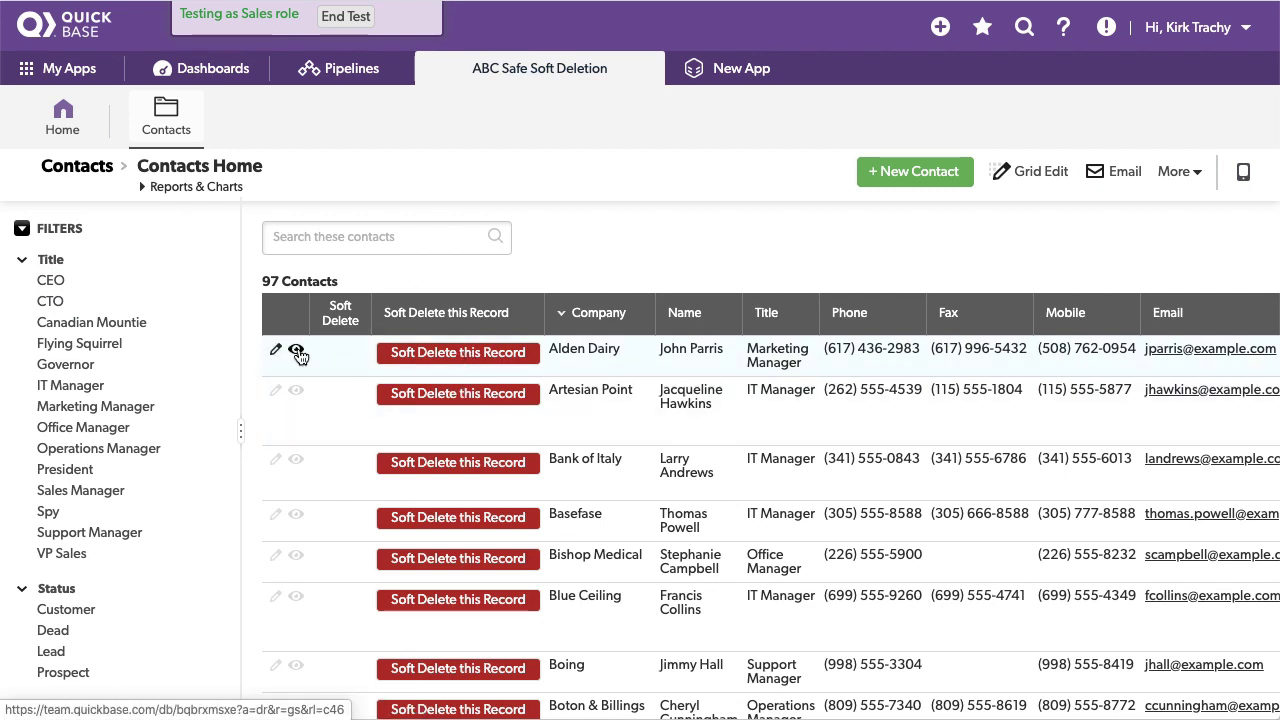
click(296, 355)
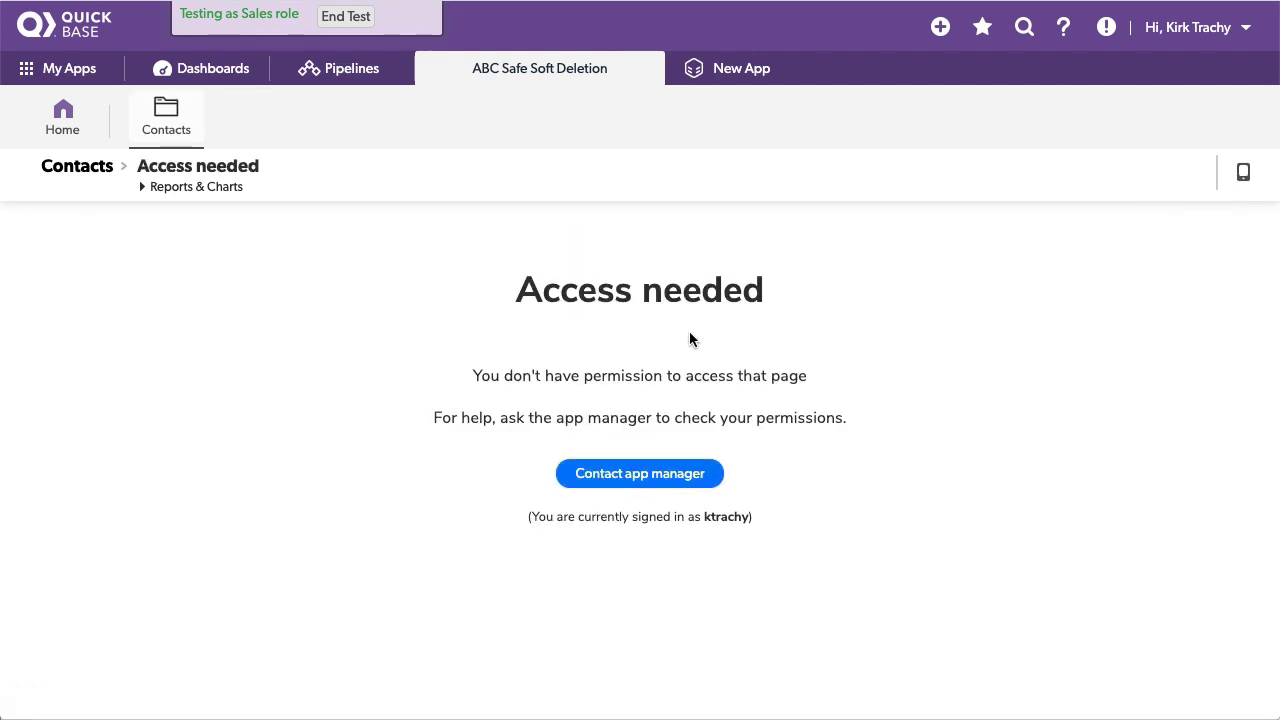
mouse_move(788, 291)
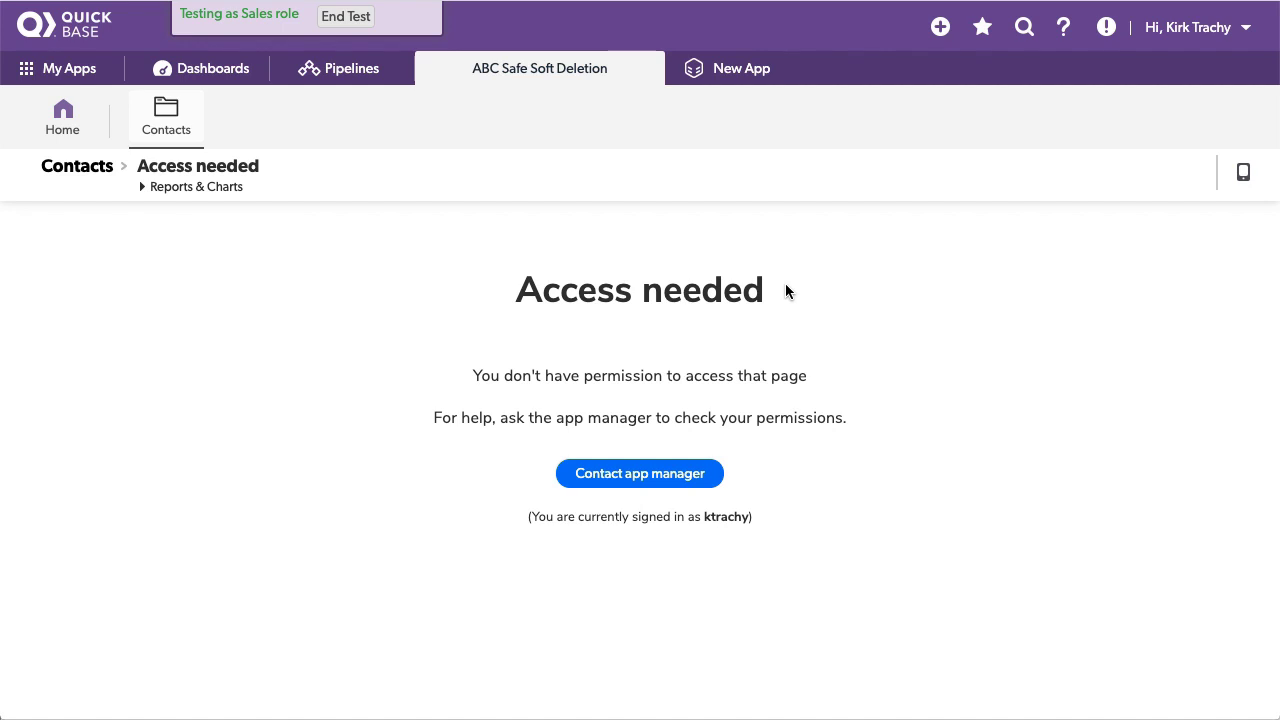
mouse_move(180, 110)
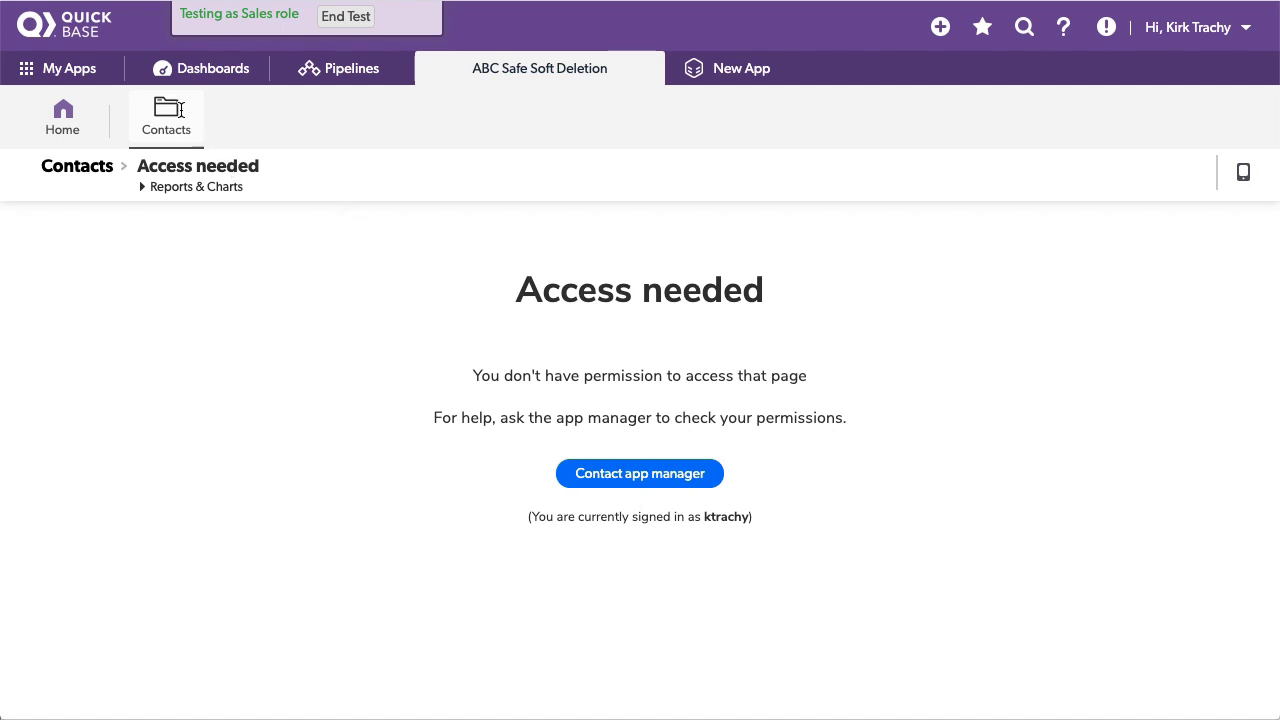
click(166, 115)
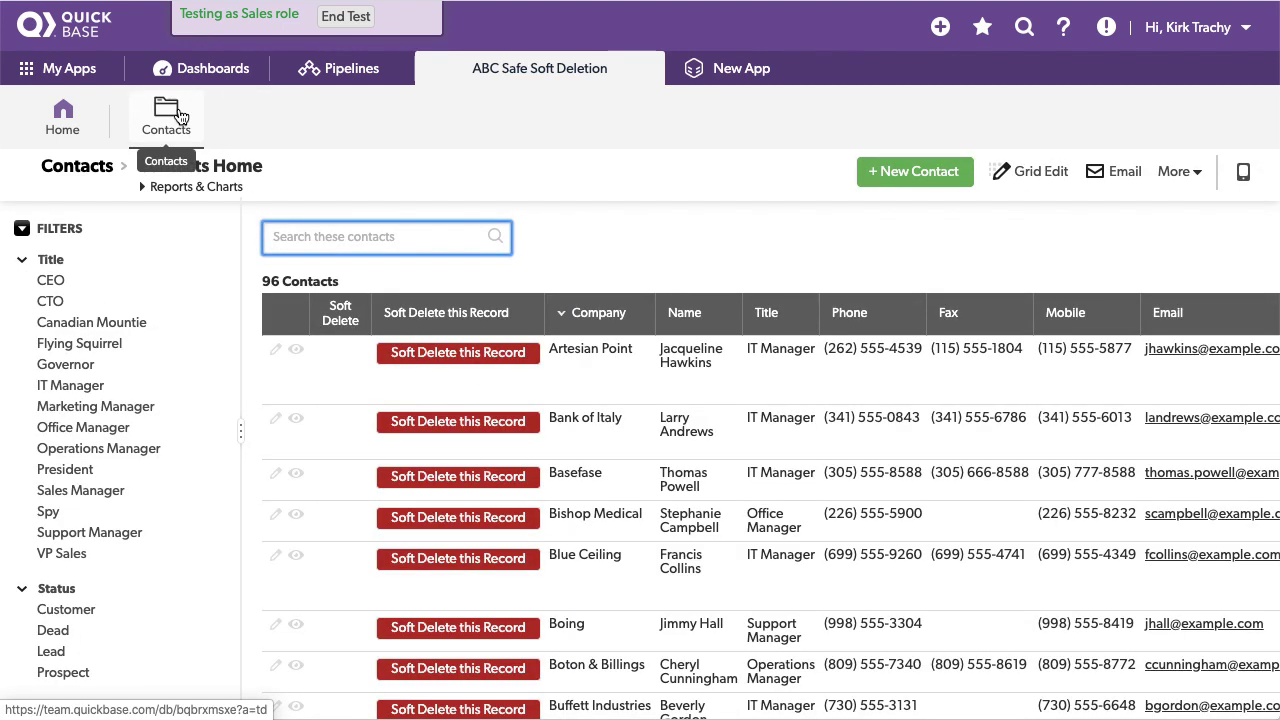
mouse_move(378, 68)
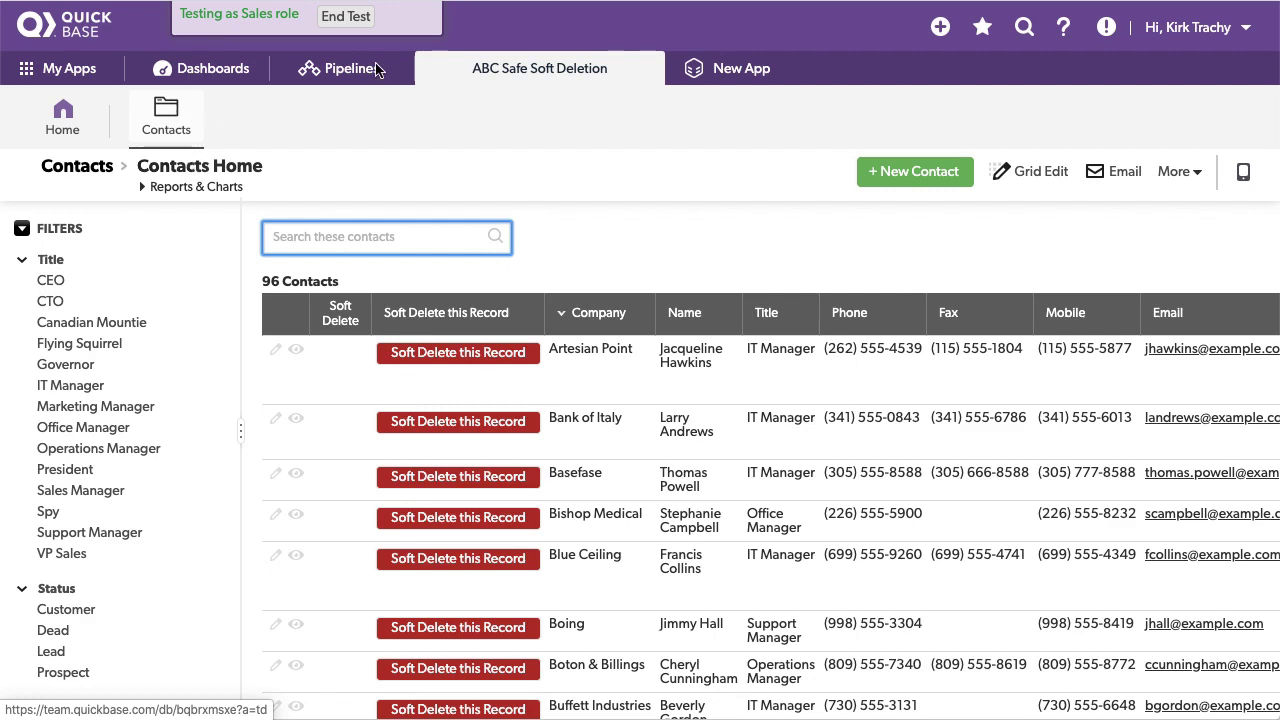
Step: End the Sales role test and open the Records Flagged for Deletion report
click(345, 16)
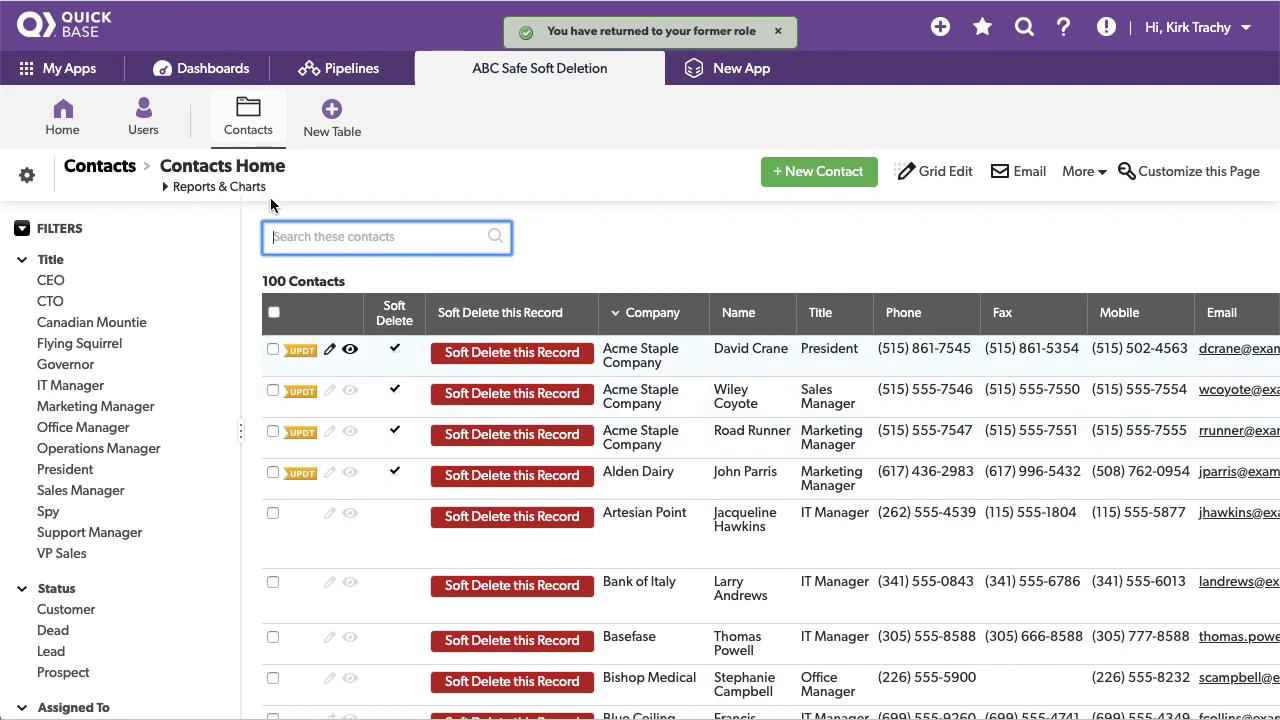
click(218, 186)
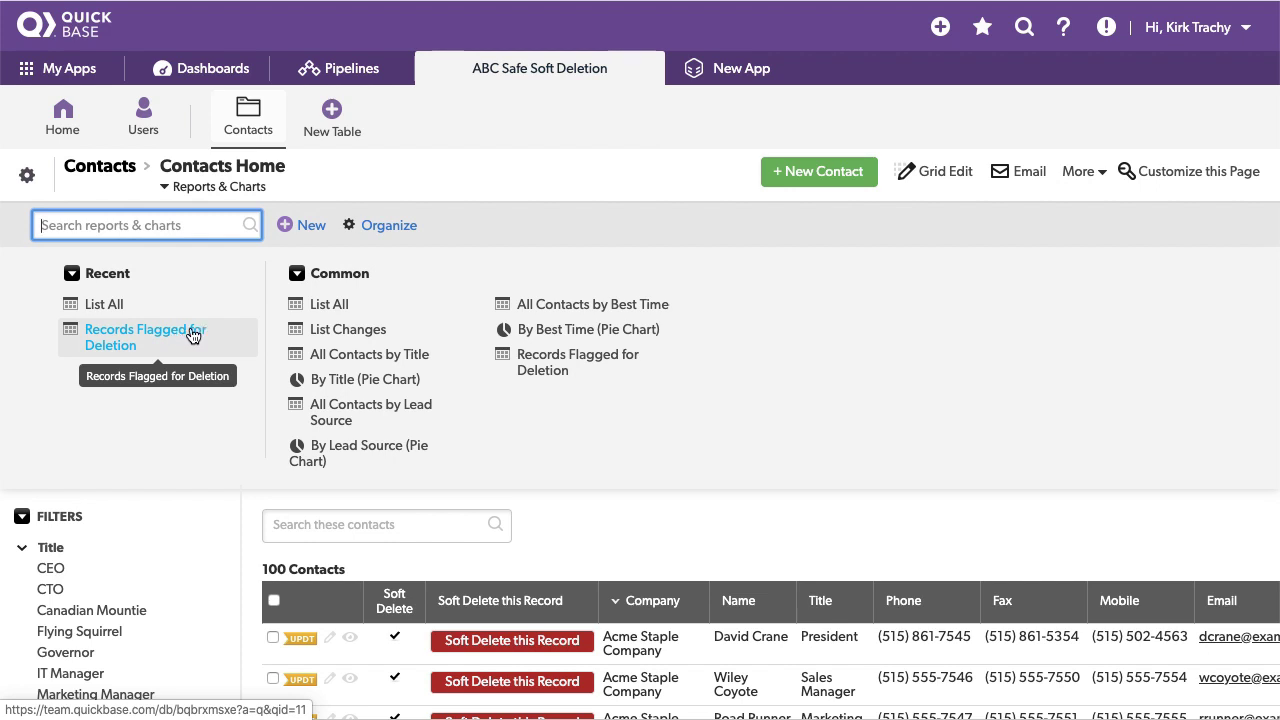
click(145, 337)
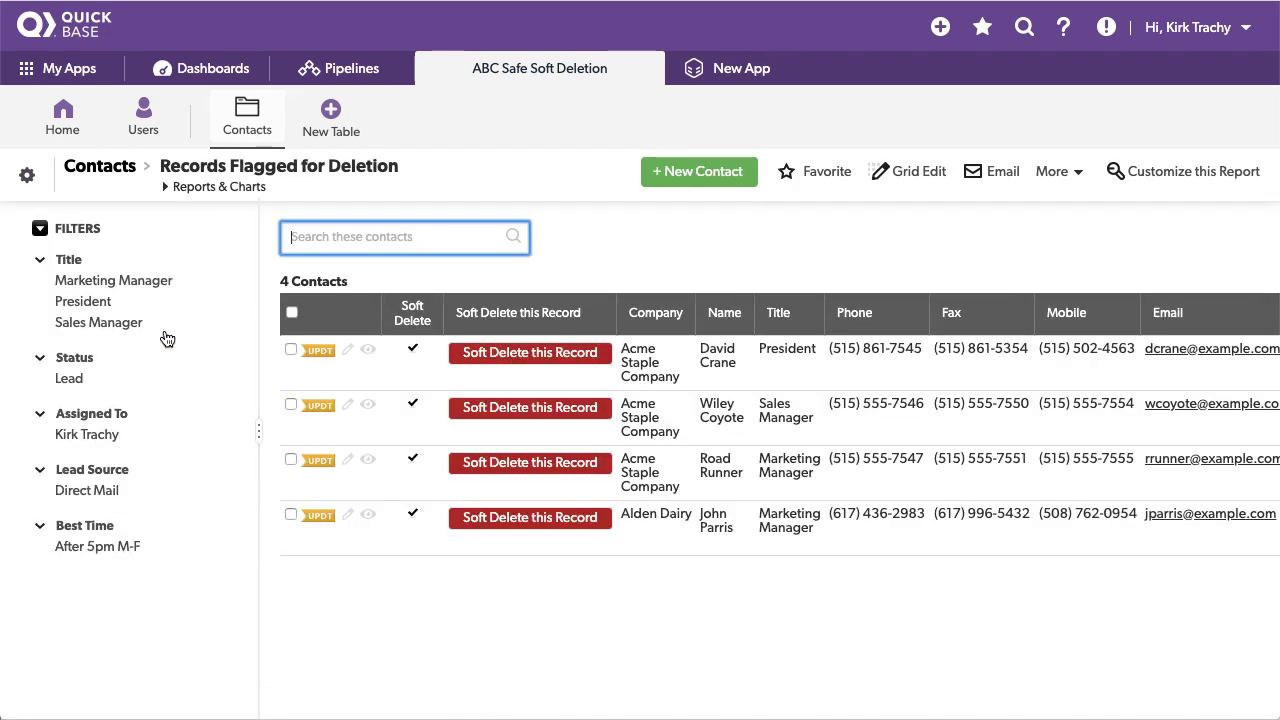
mouse_move(553, 438)
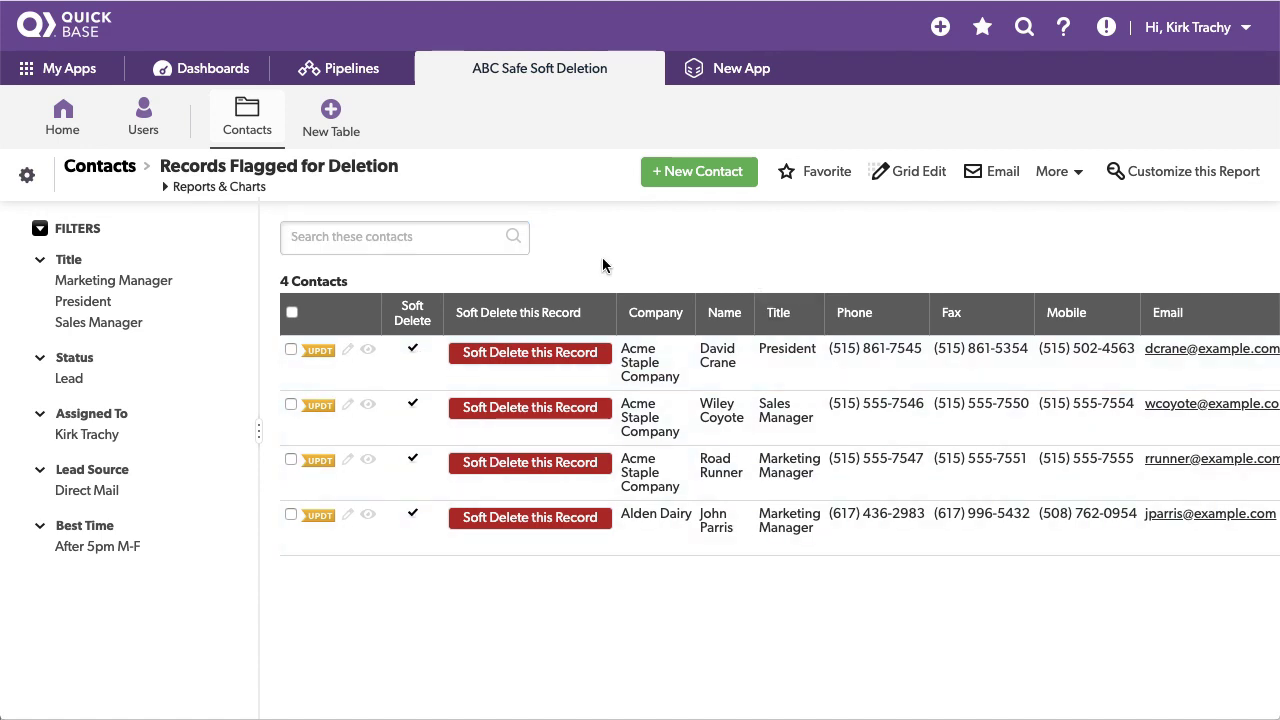
mouse_move(517, 352)
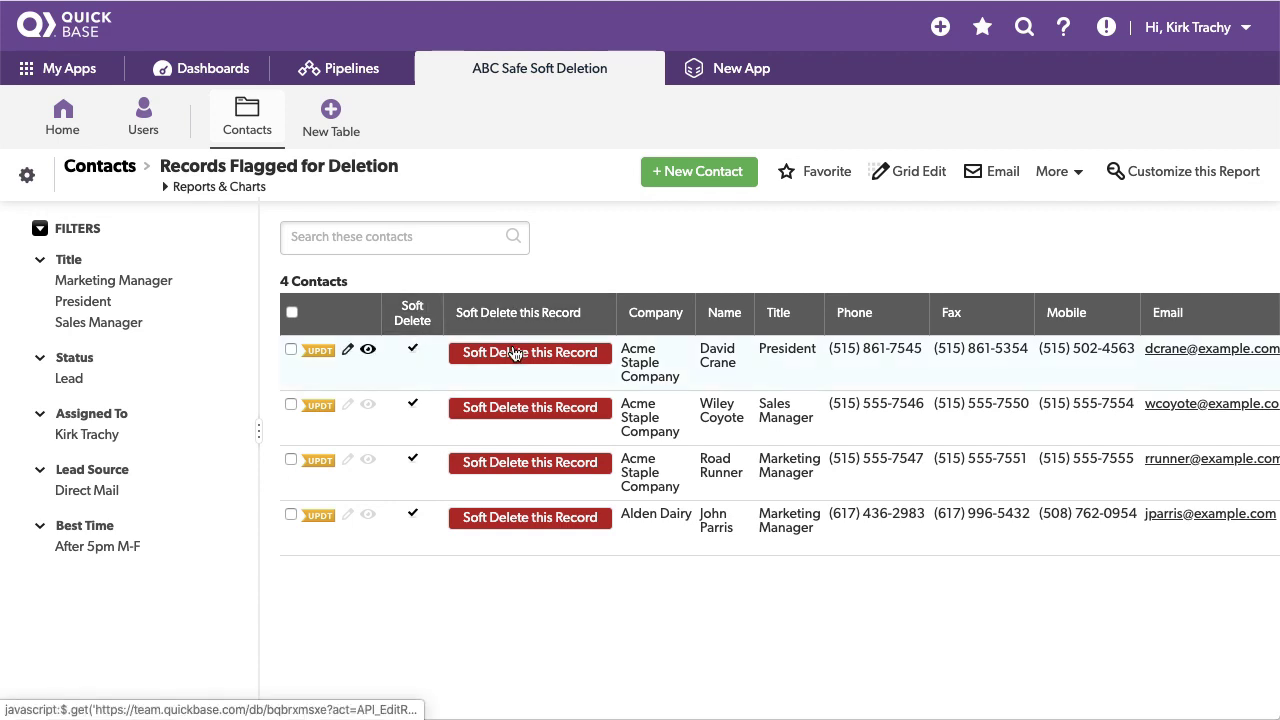
Step: Restore the David Crane, Wiley Coyote, Road Runner and Alden Dairy contacts from the report
click(529, 352)
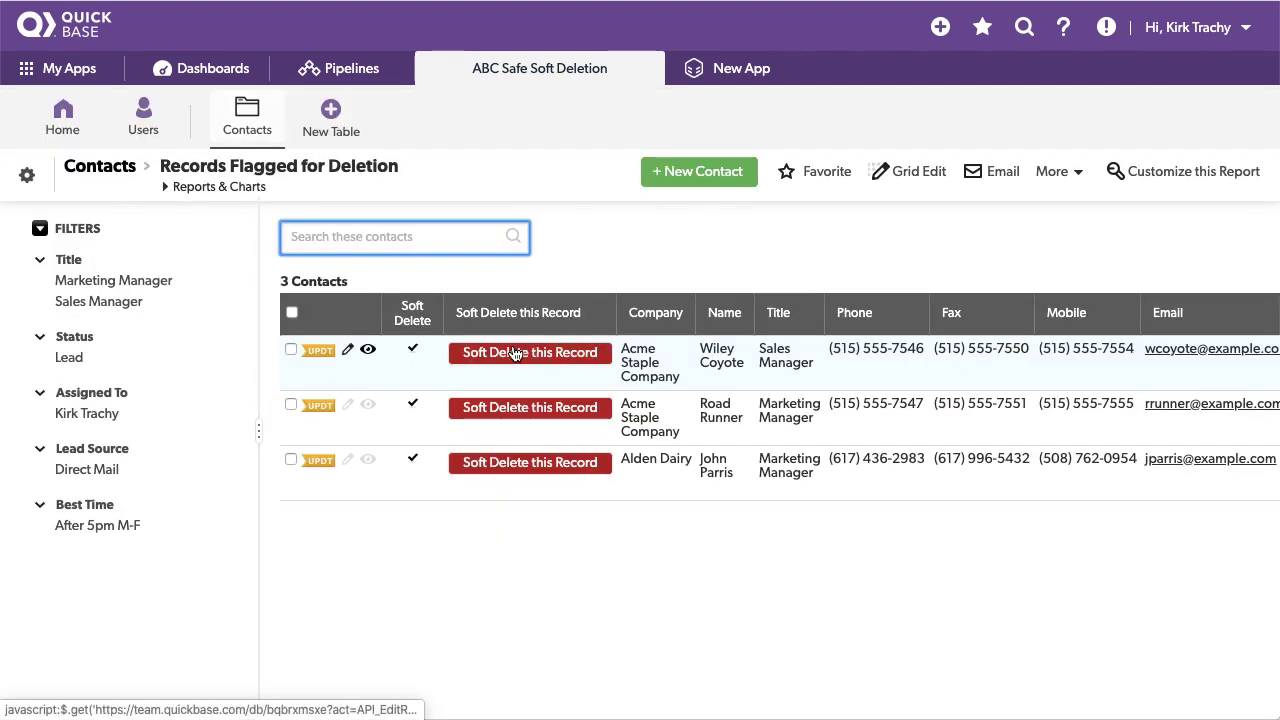
click(529, 352)
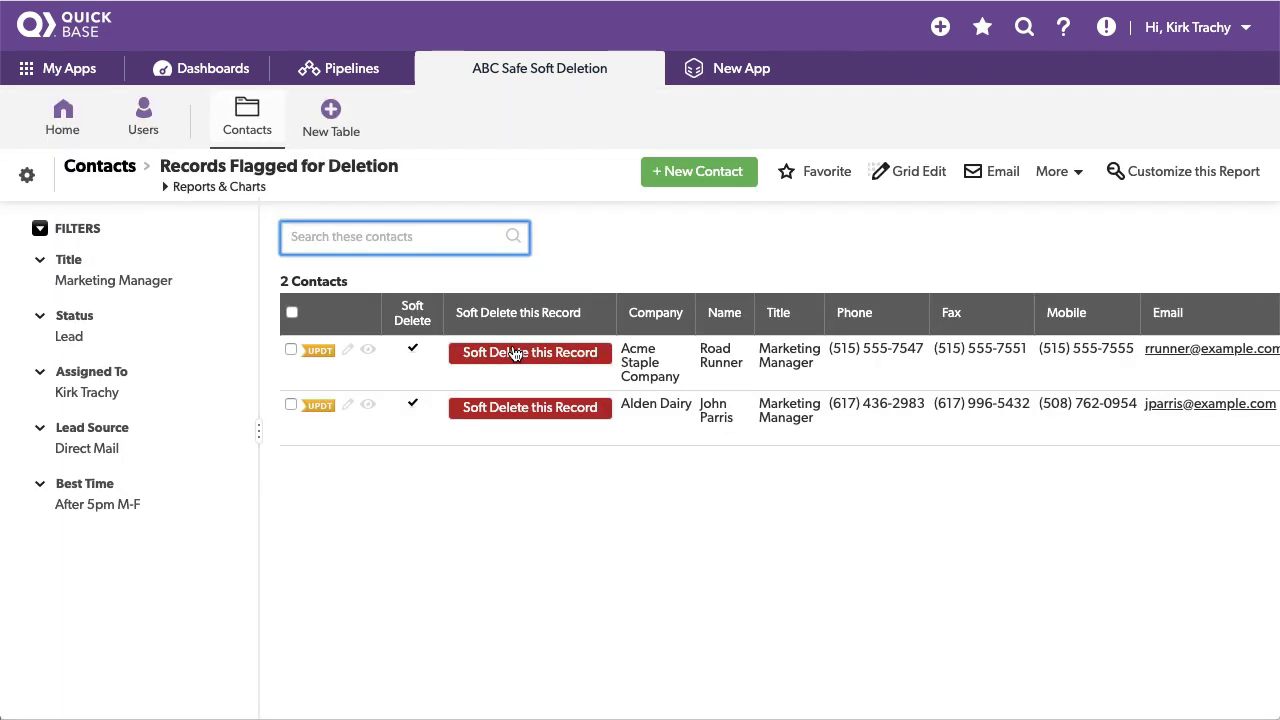
click(529, 352)
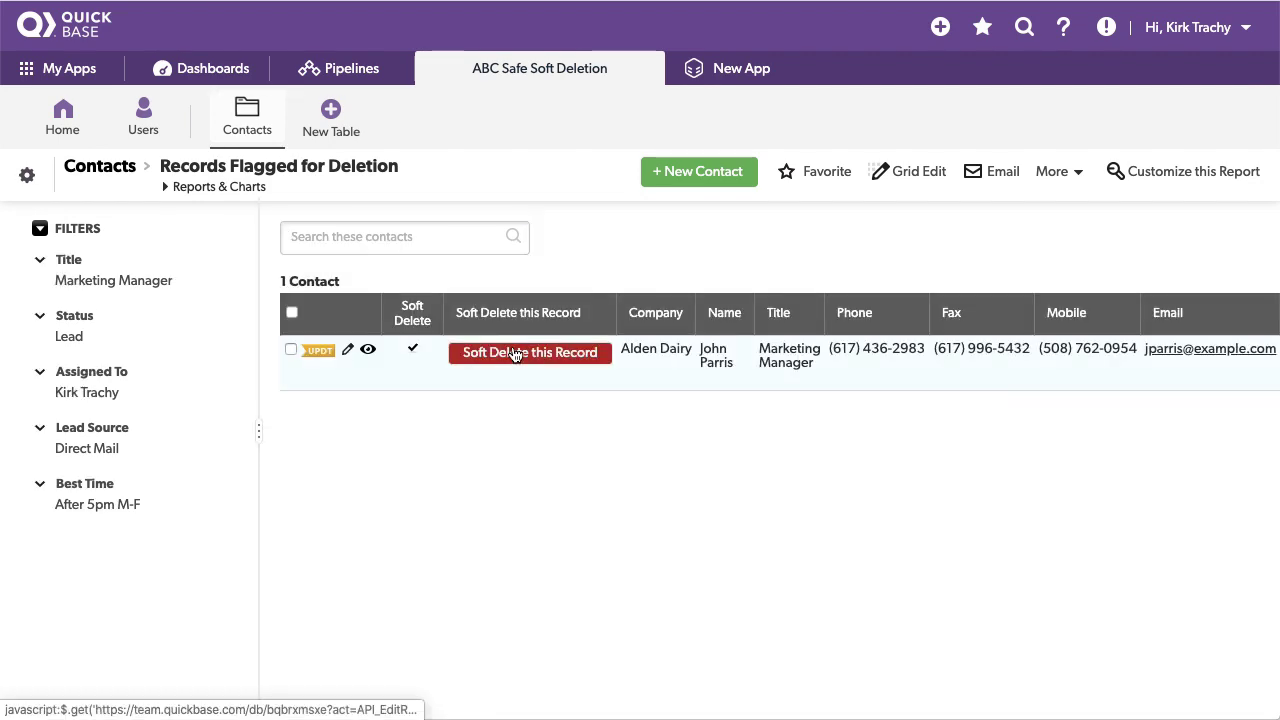
click(530, 352)
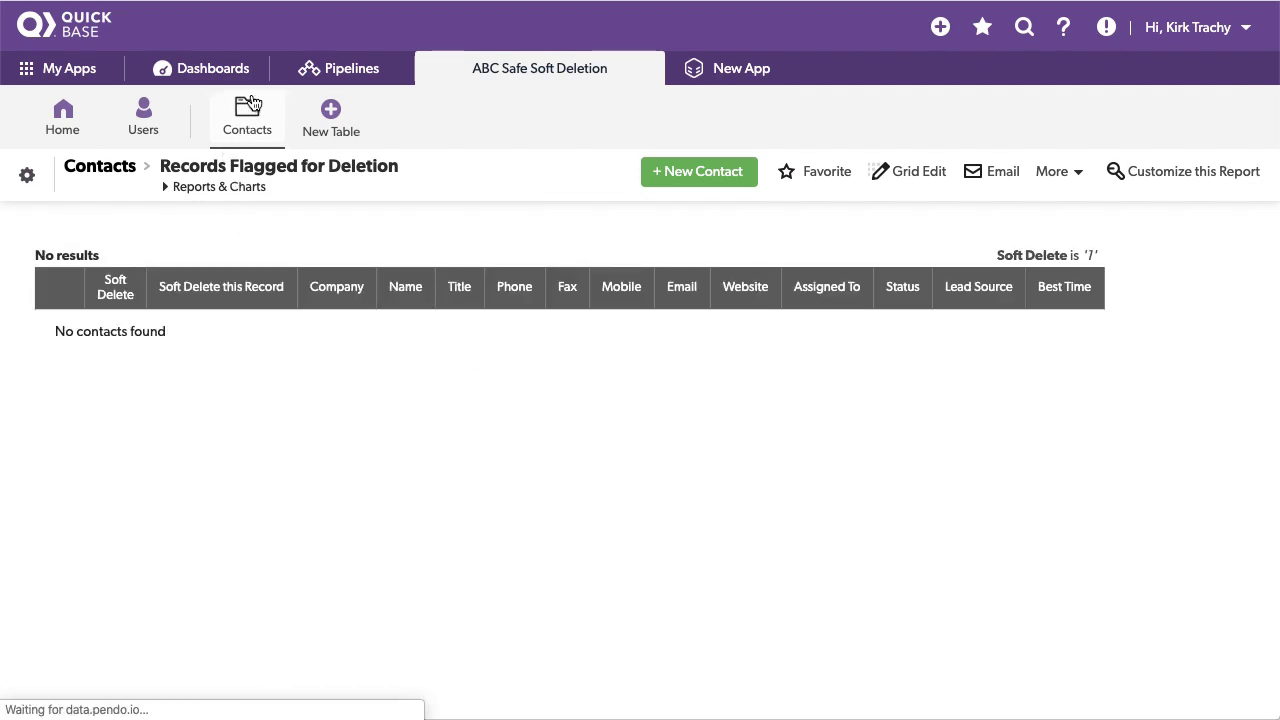
click(1188, 27)
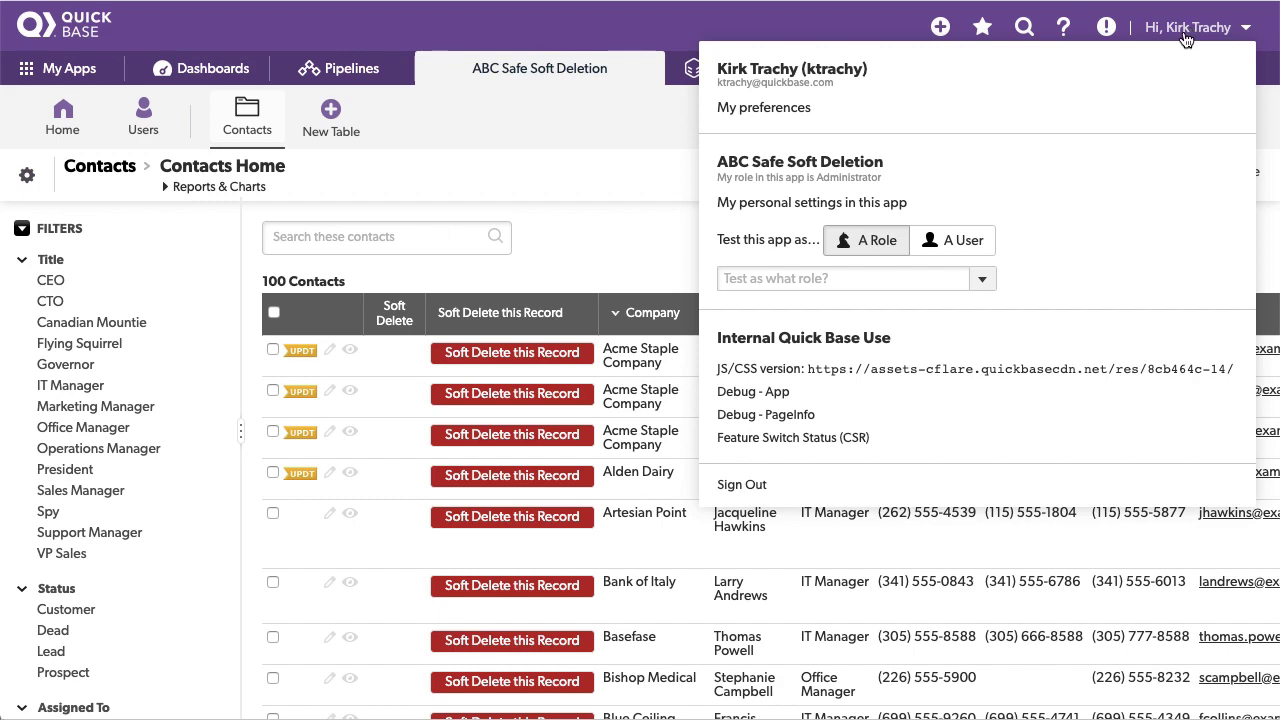
click(981, 278)
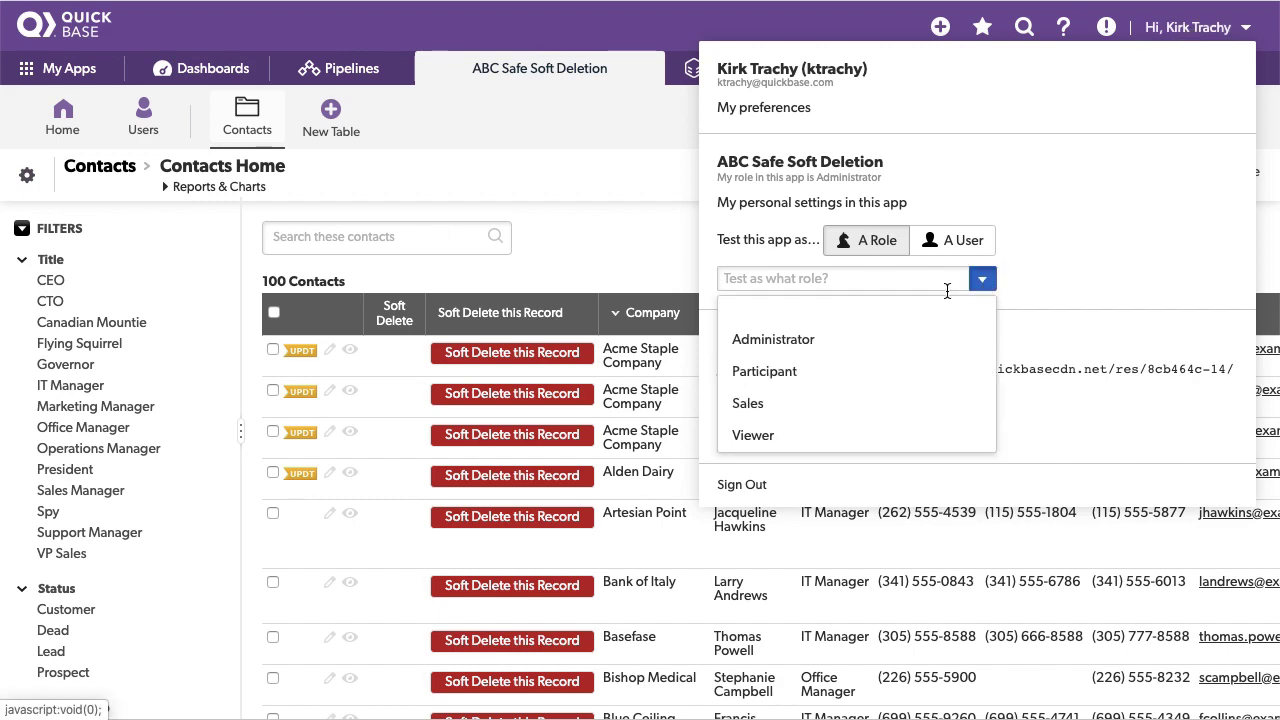